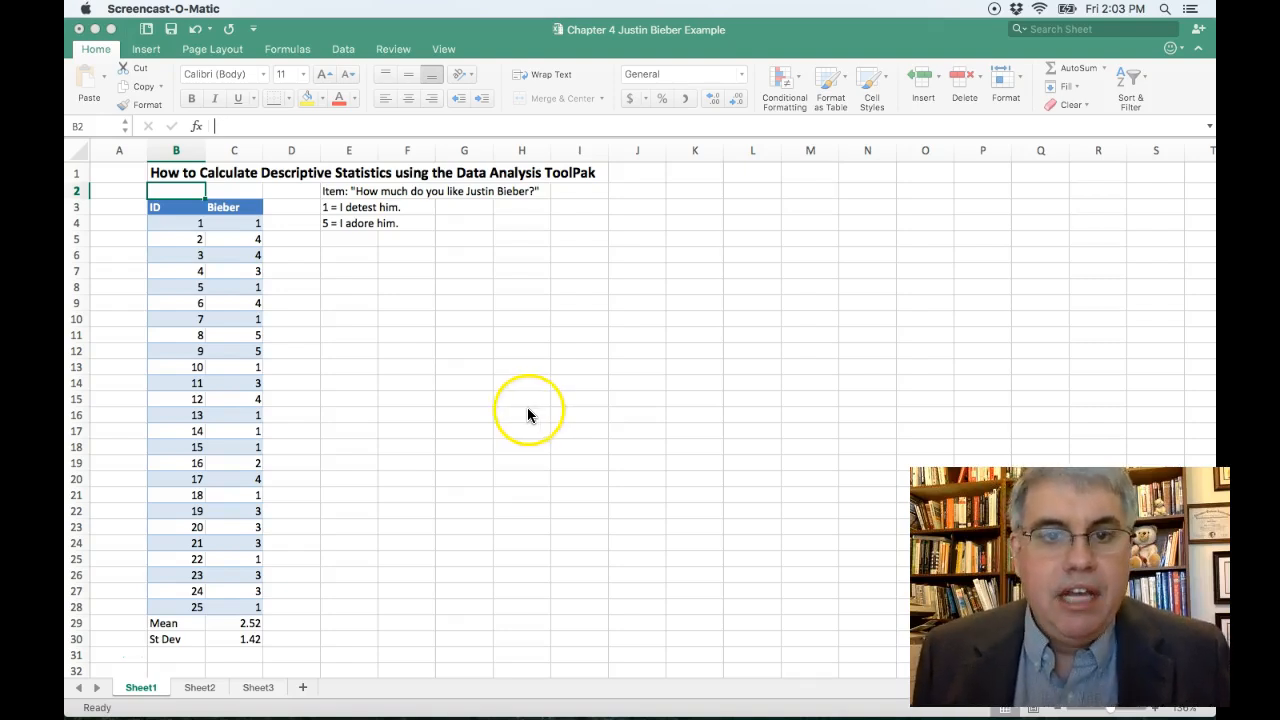
mouse_move(337, 318)
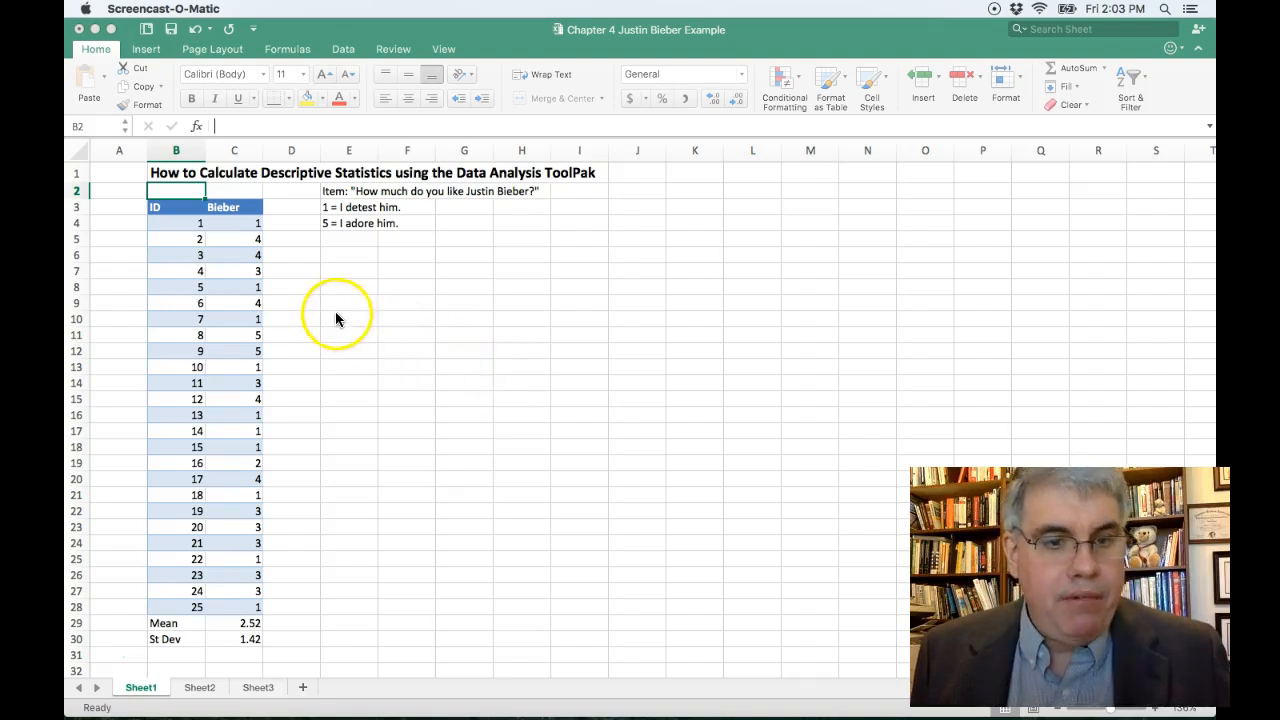
mouse_move(309, 231)
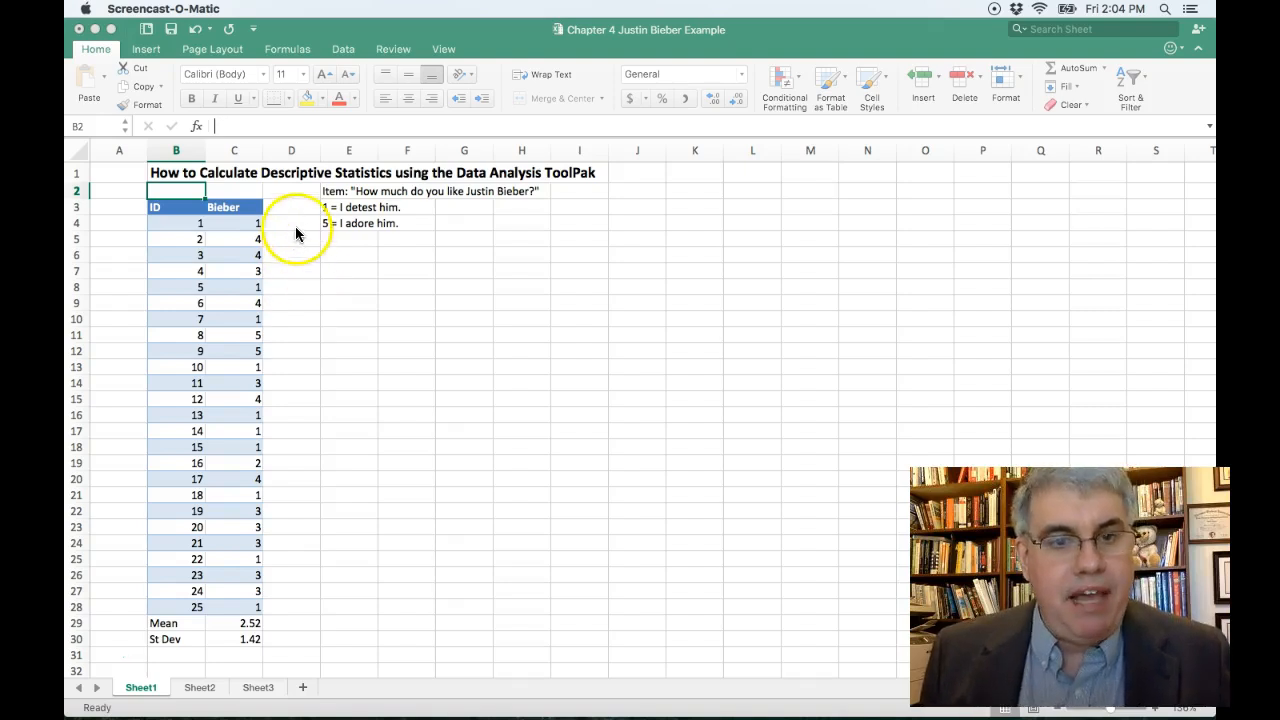
mouse_move(303, 245)
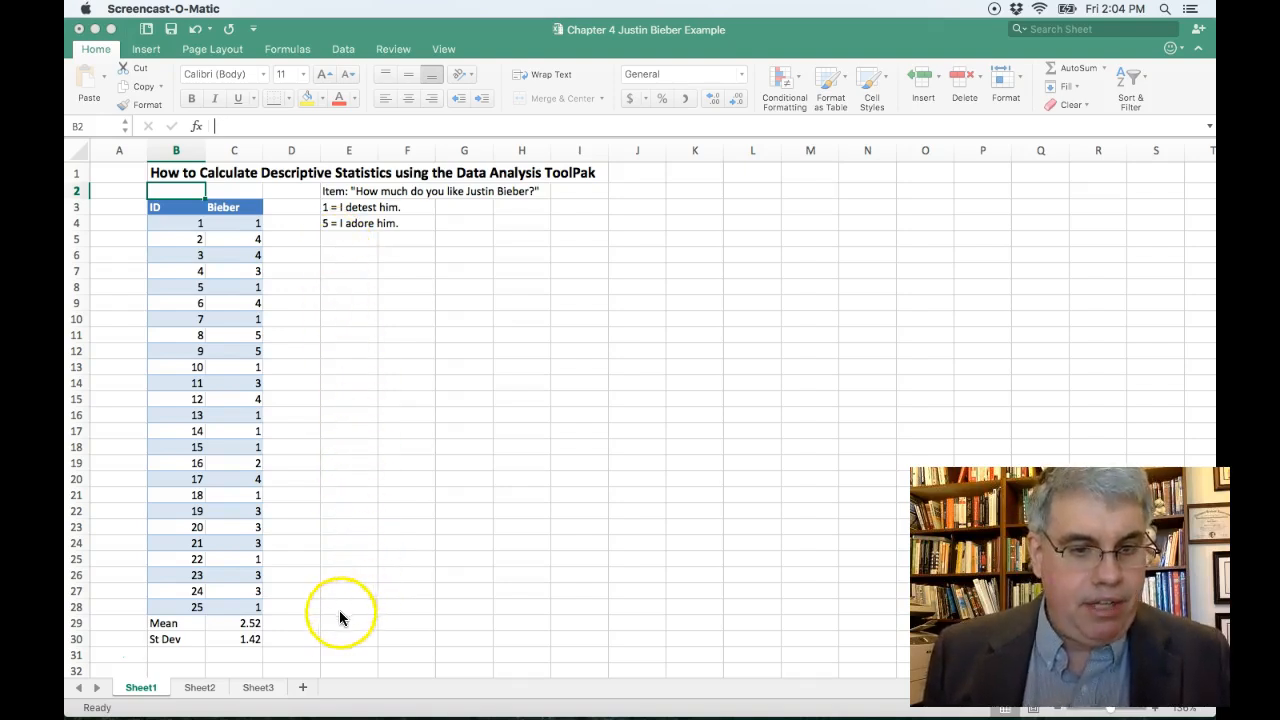
mouse_move(293, 637)
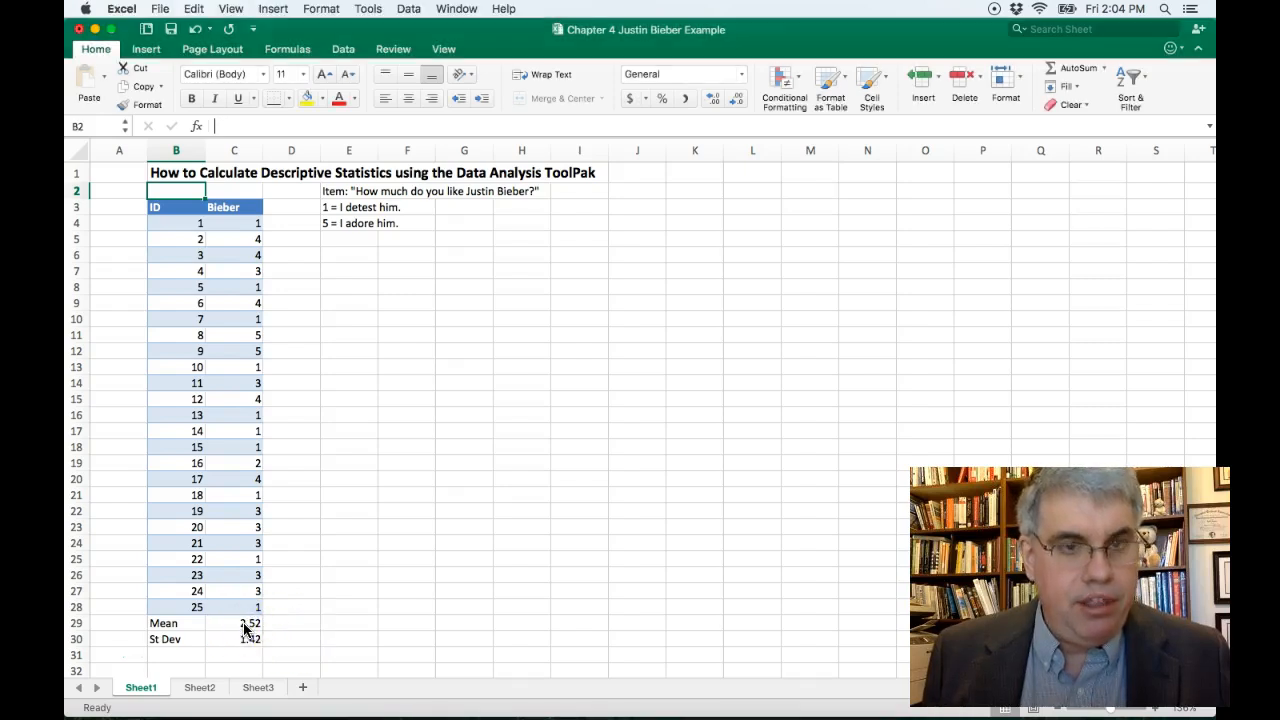
Step: Check the mean and standard deviation formulas, select cell E7, and show the Data tools
left_click(234, 623)
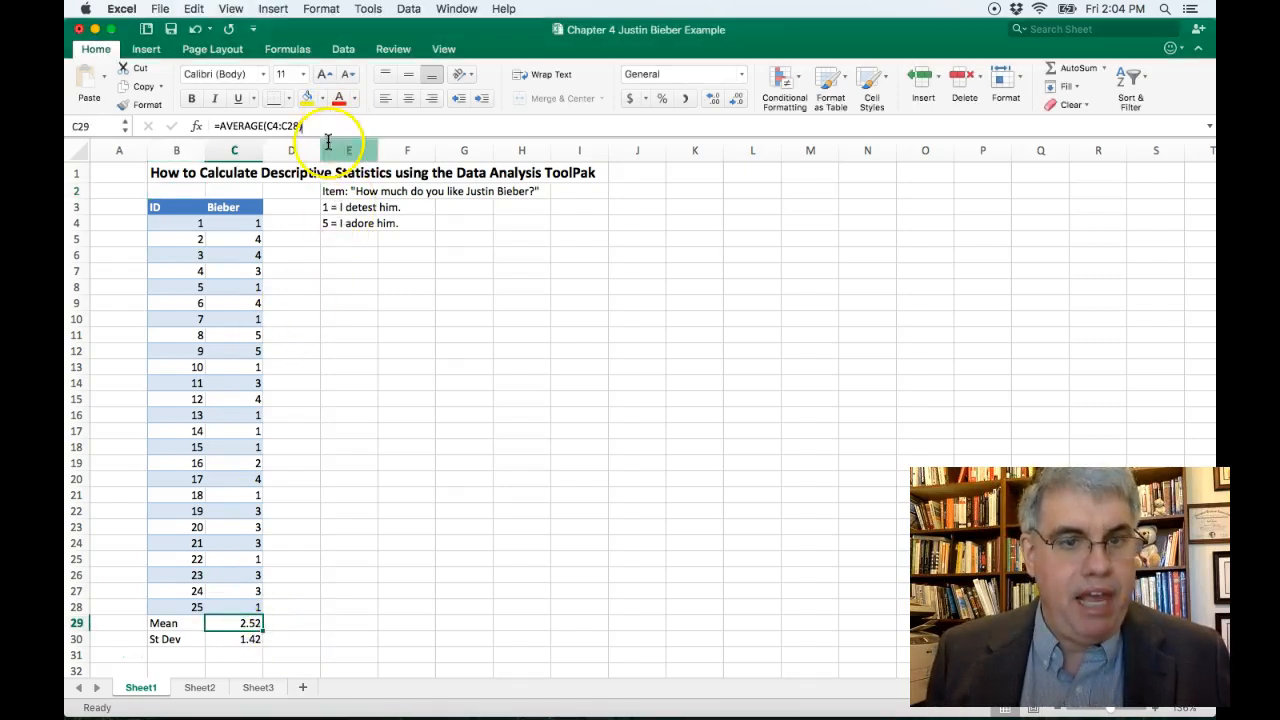
left_click(238, 639)
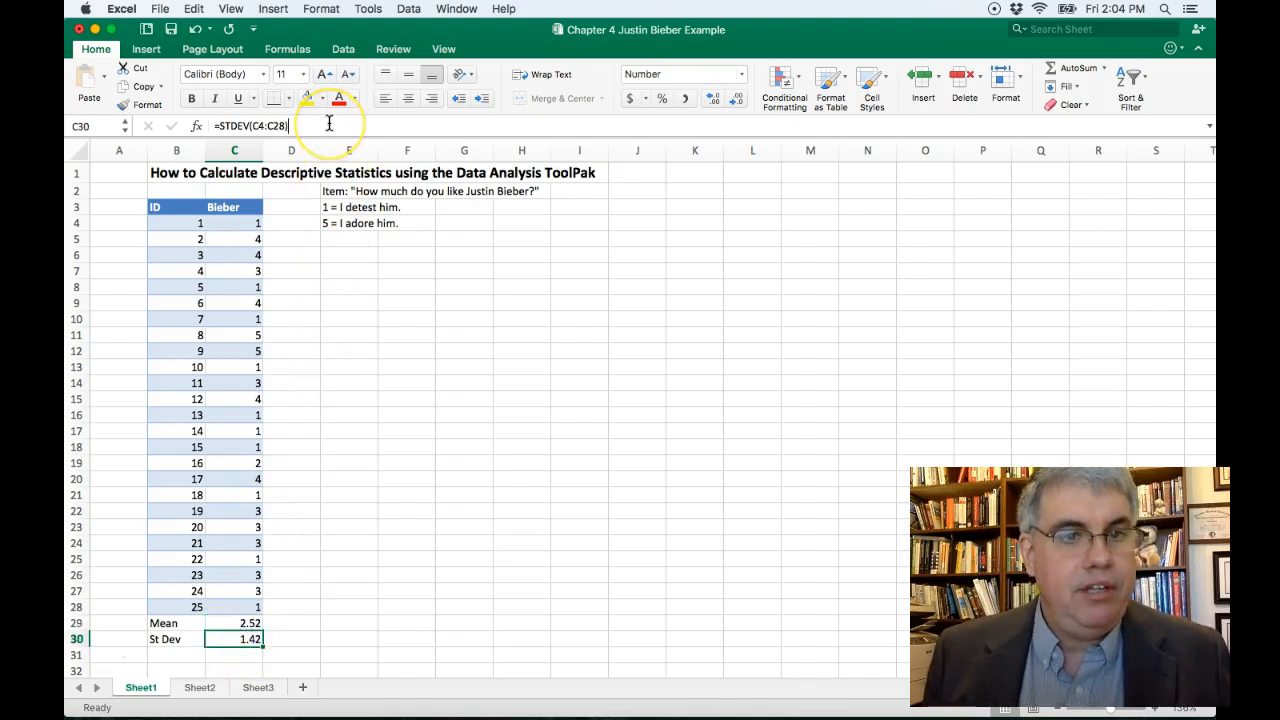
mouse_move(327, 150)
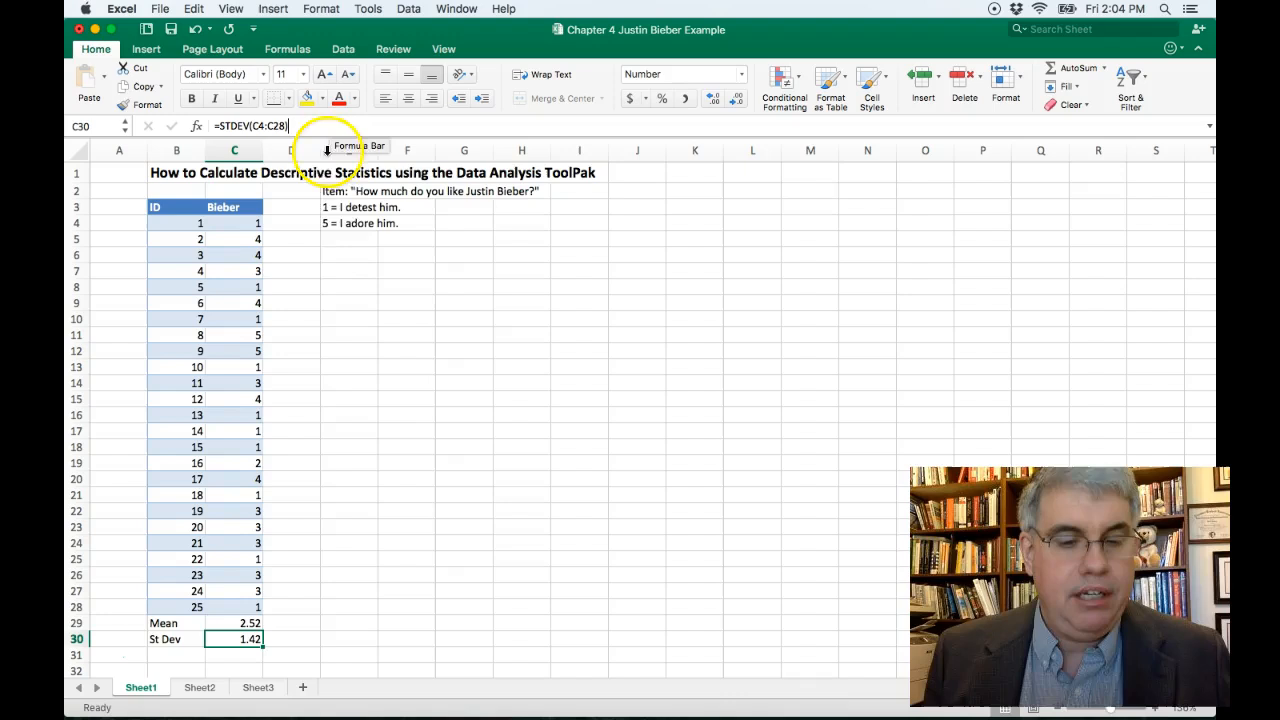
left_click(348, 271)
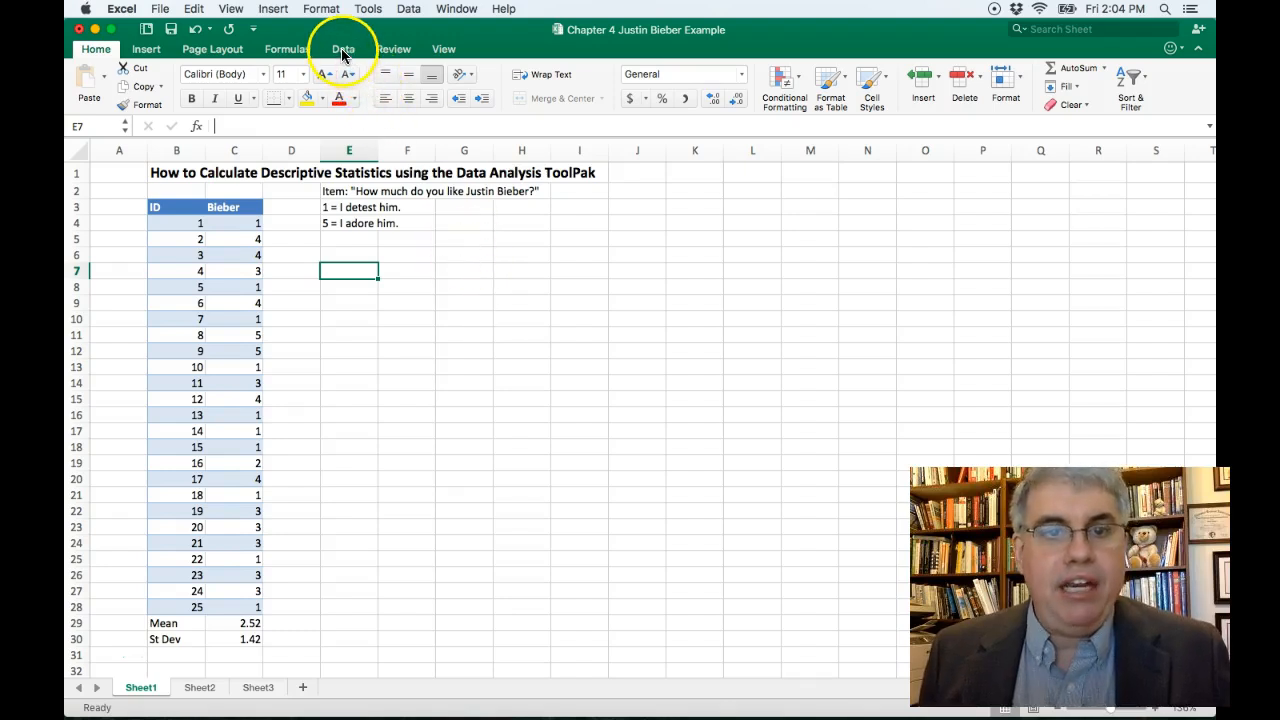
left_click(343, 49)
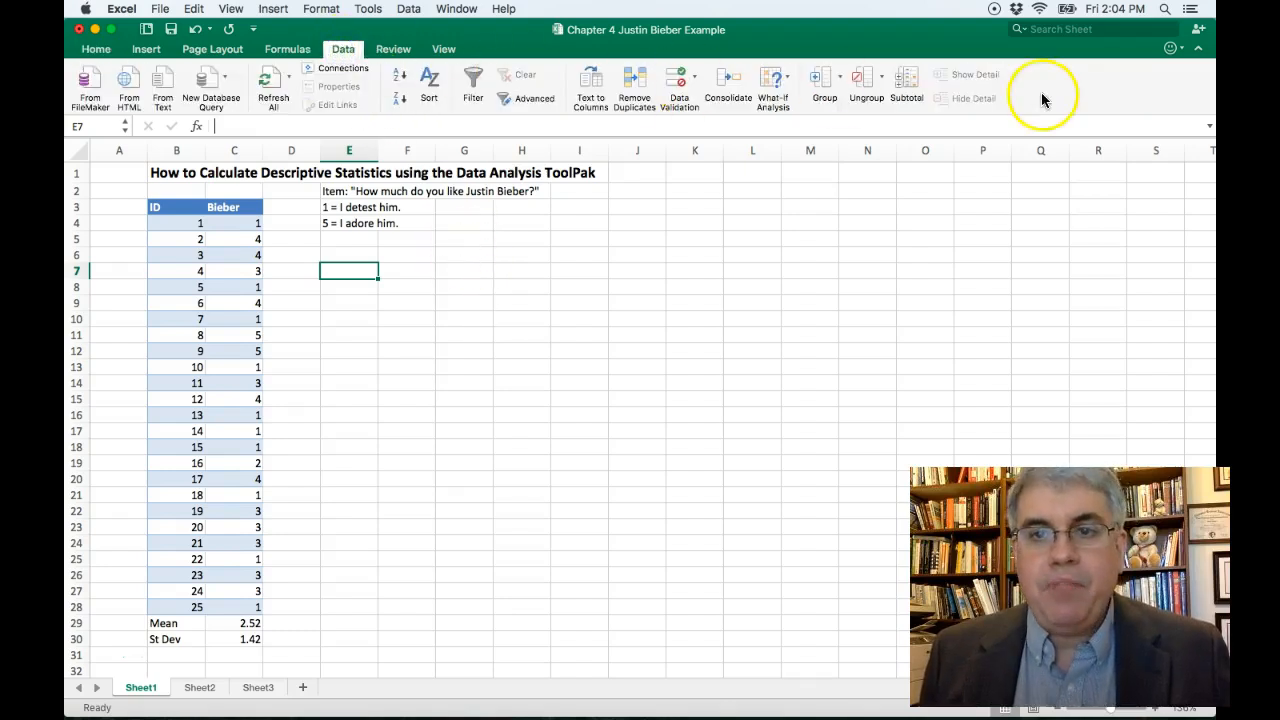
mouse_move(1050, 95)
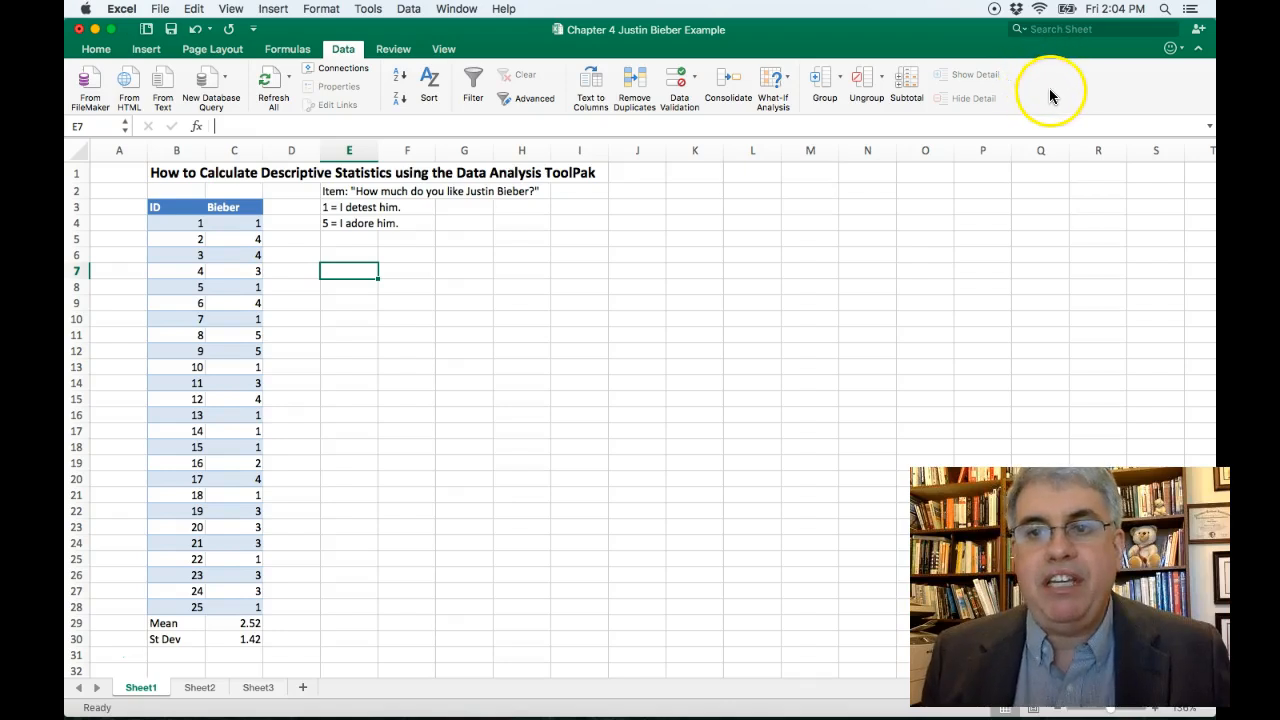
mouse_move(1040, 100)
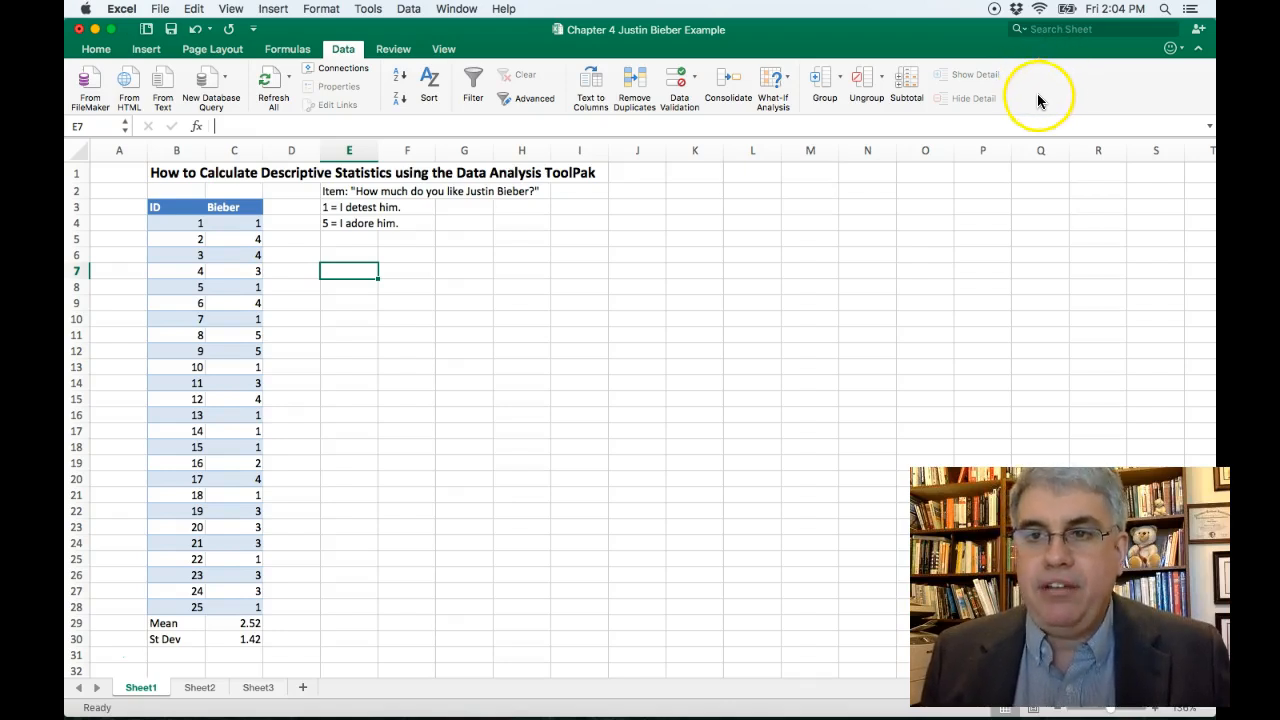
mouse_move(1045, 98)
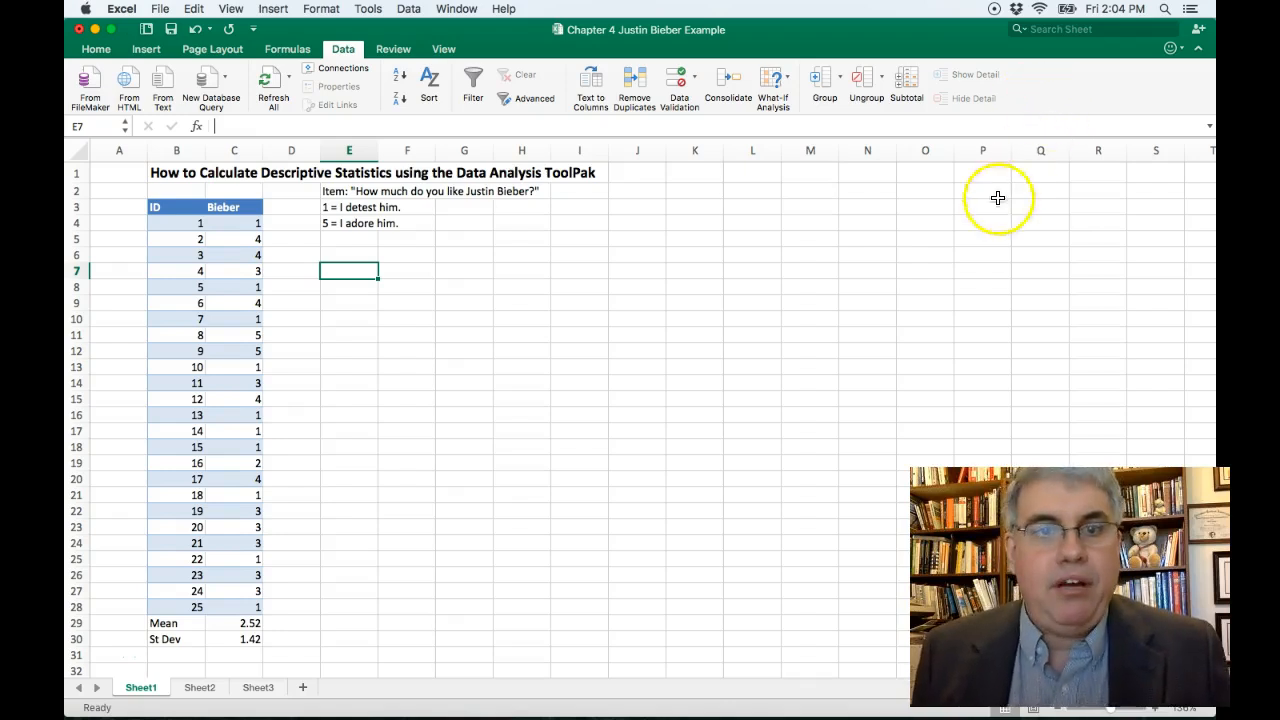
mouse_move(510, 25)
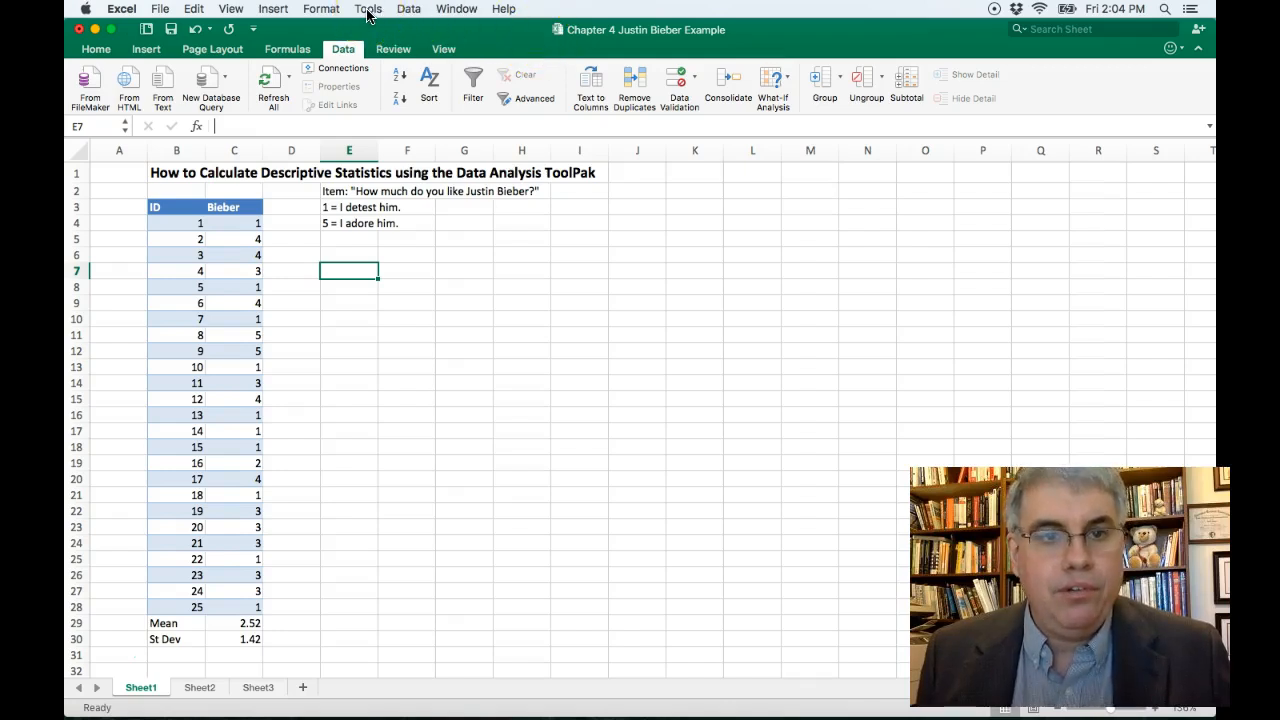
Step: Enable the Analysis ToolPak add-in through the Excel Add-ins manager
left_click(368, 9)
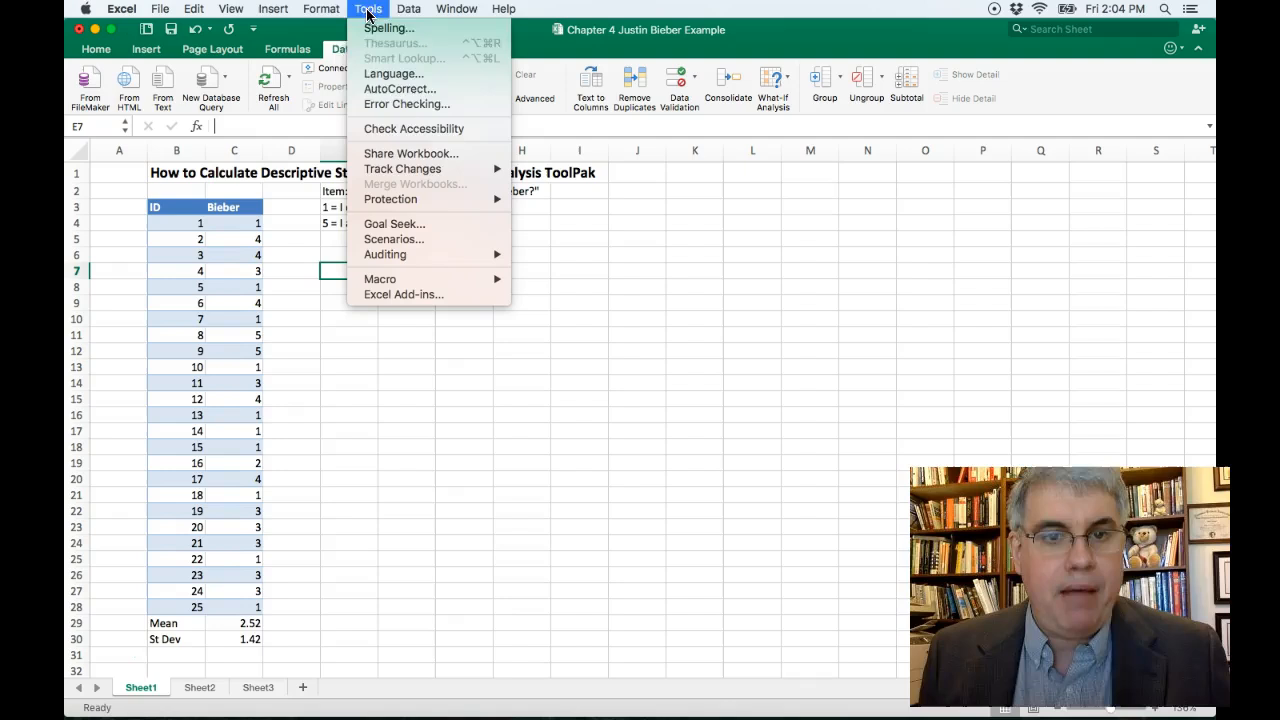
mouse_move(404, 294)
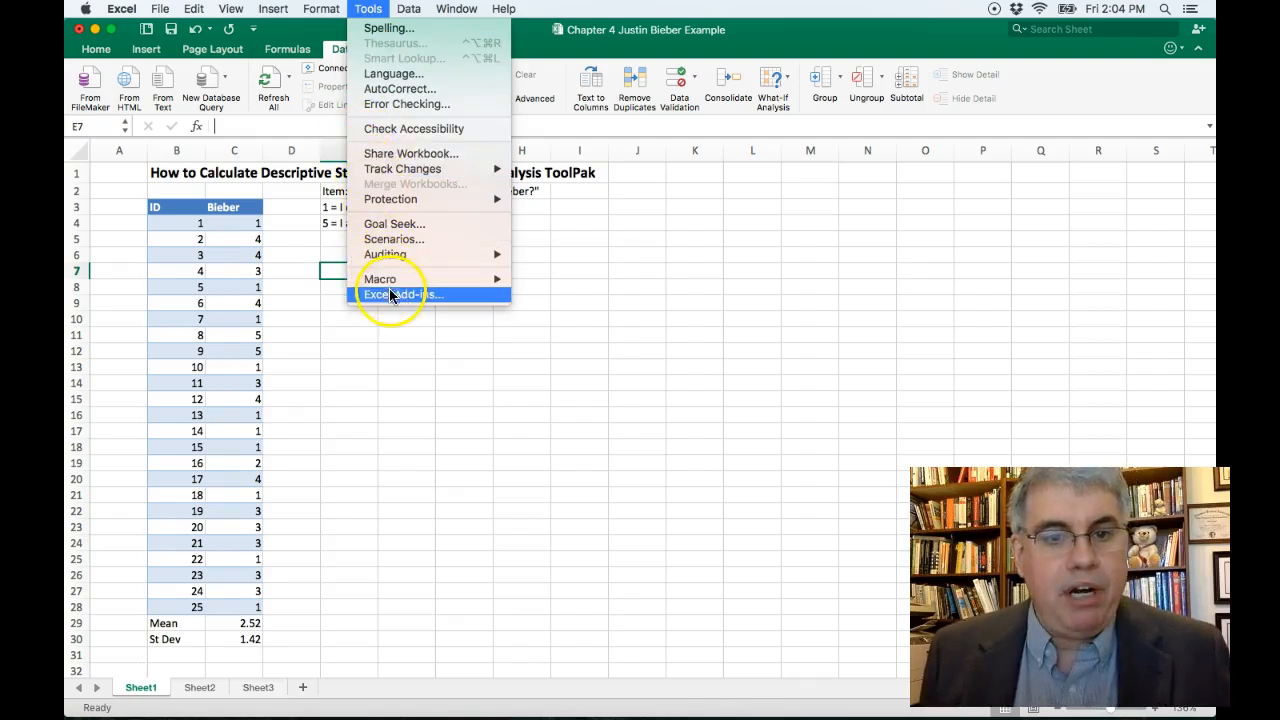
left_click(390, 294)
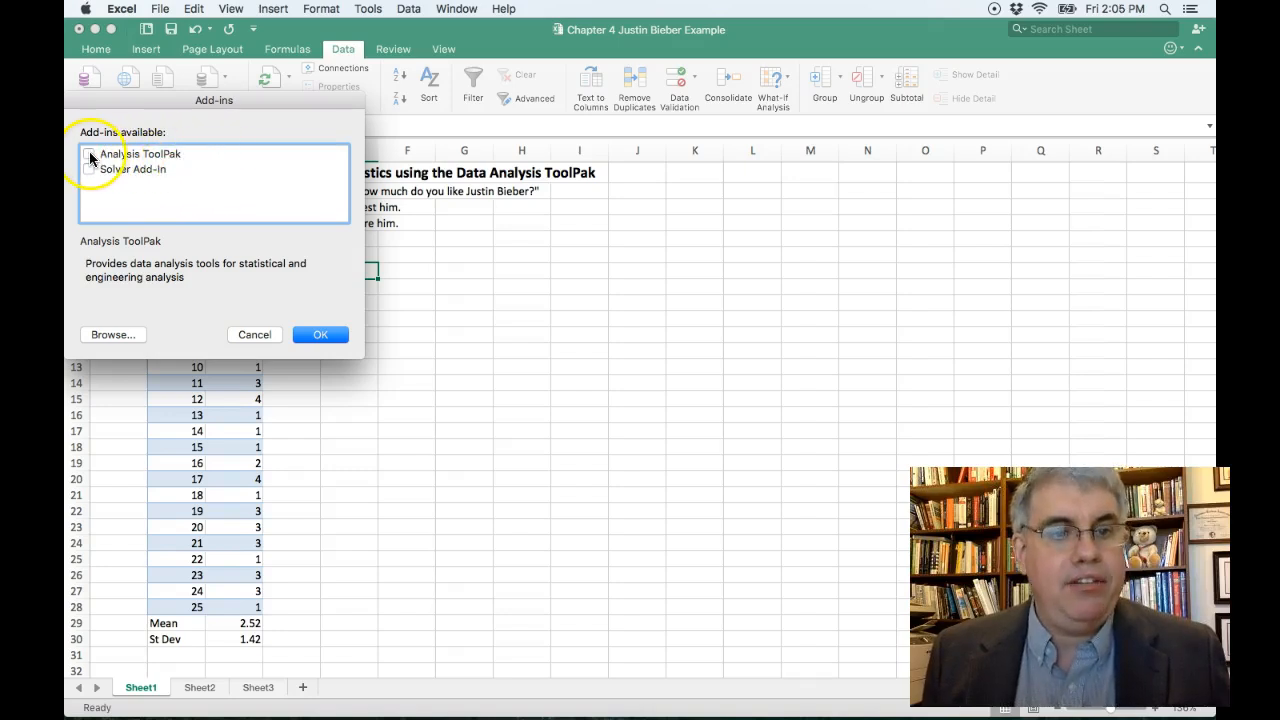
left_click(89, 153)
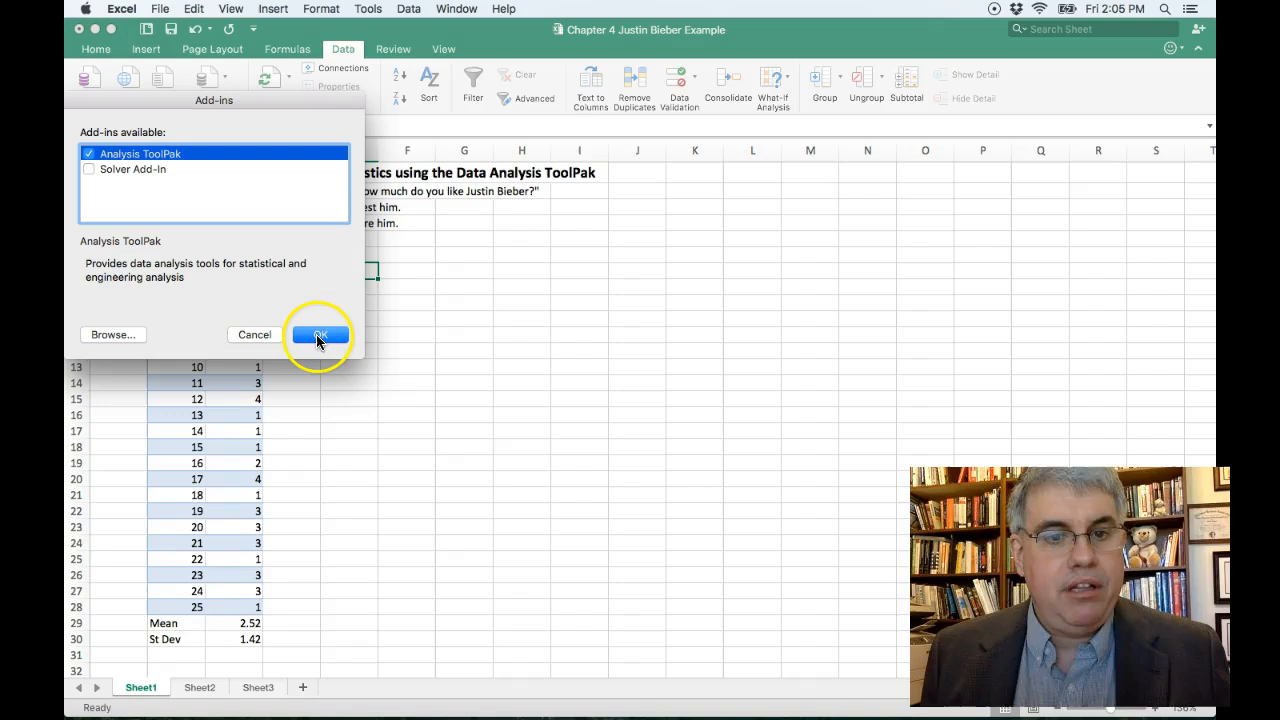
left_click(319, 334)
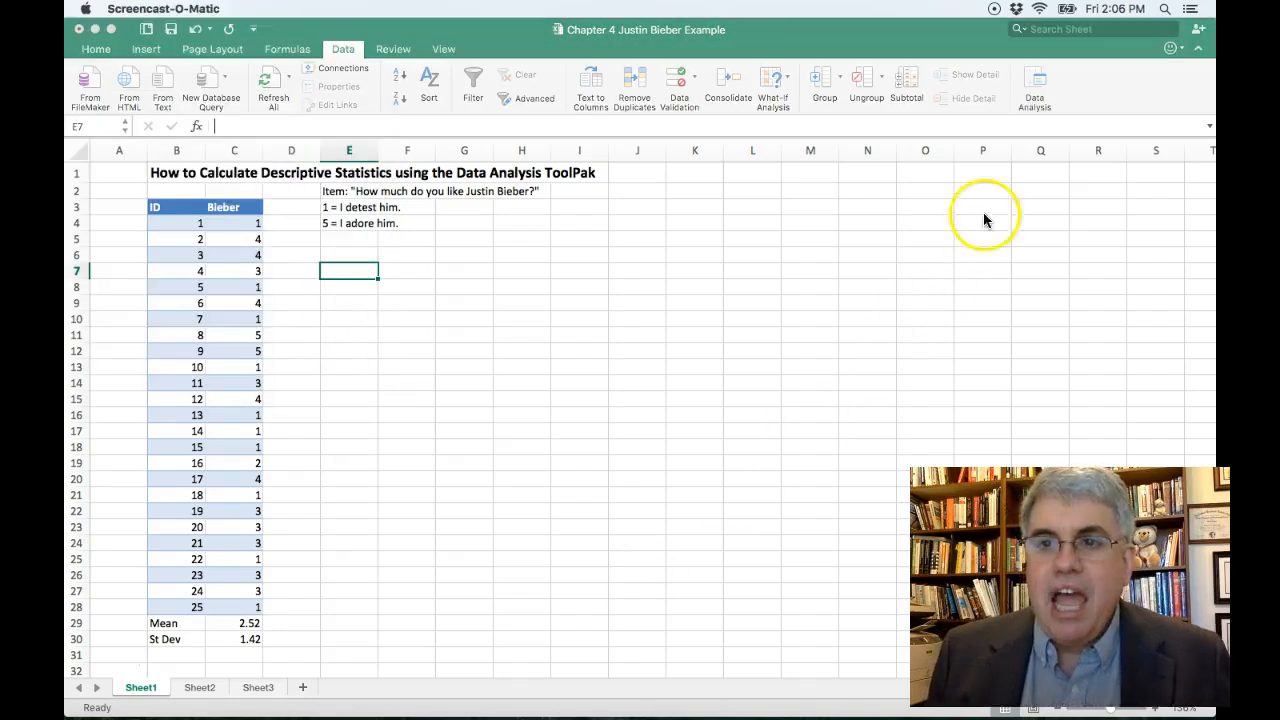
mouse_move(1070, 100)
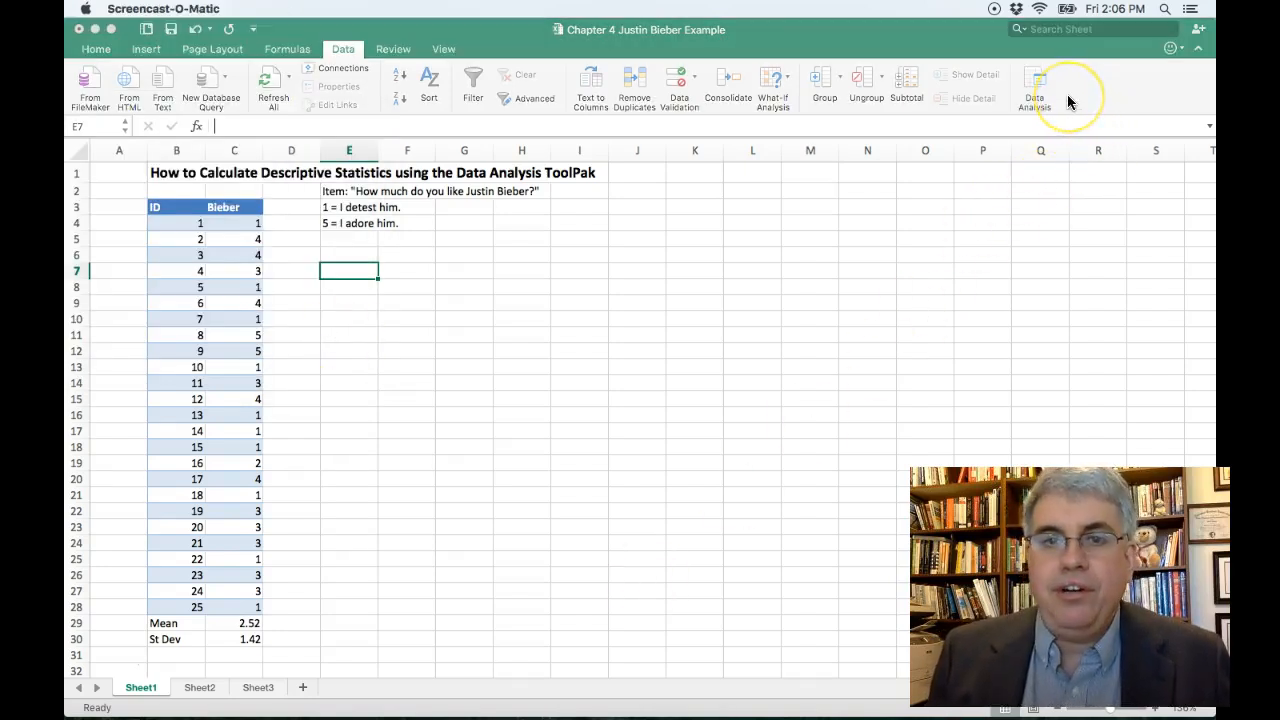
mouse_move(1034, 88)
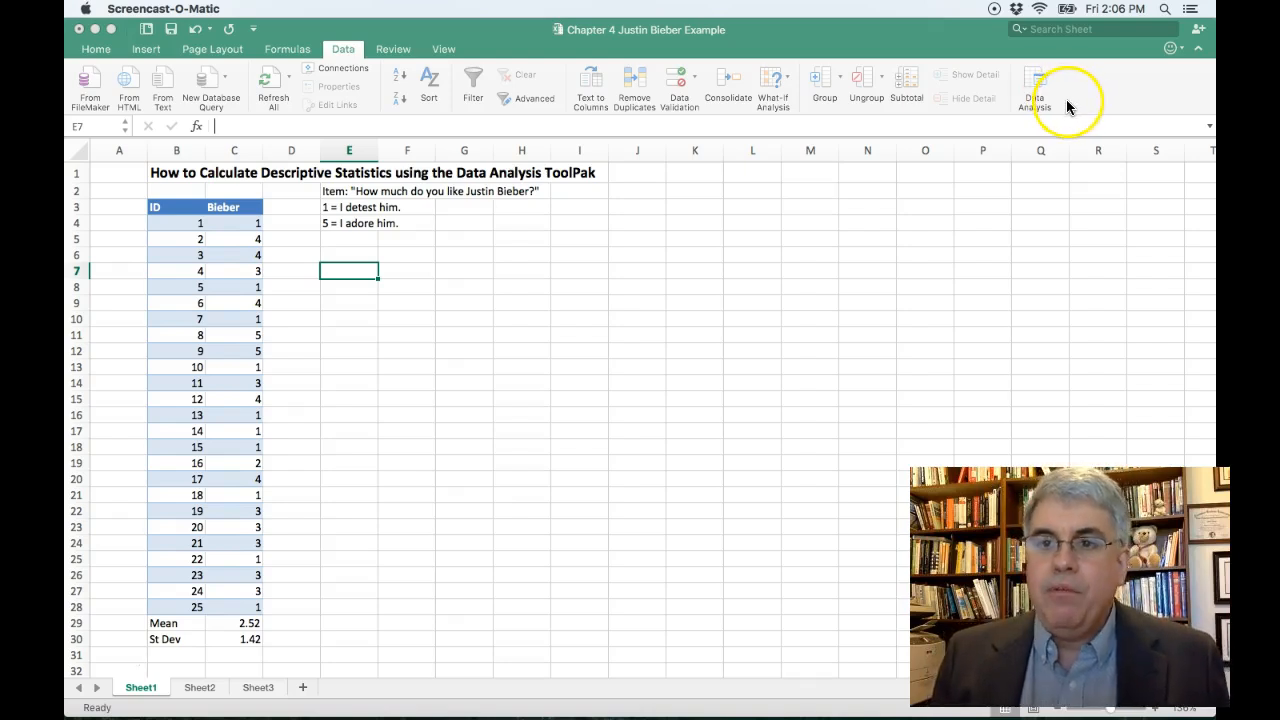
mouse_move(1060, 202)
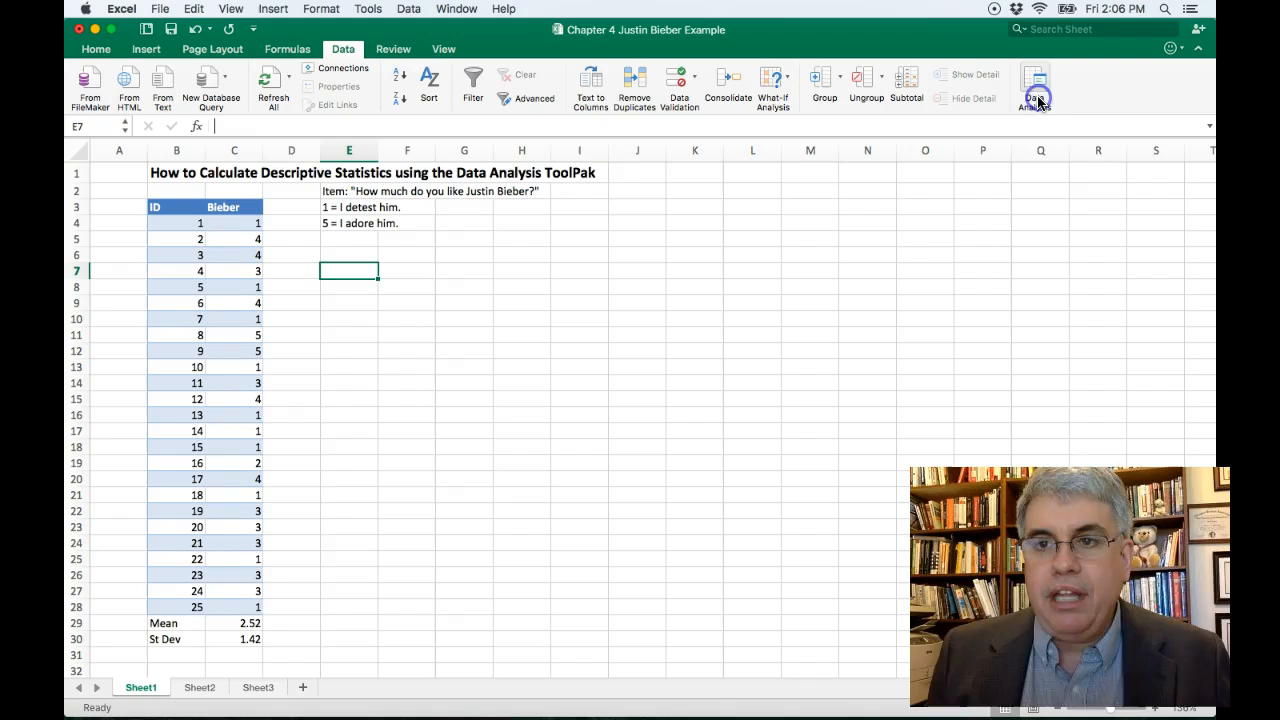
Step: Choose Descriptive Statistics from the Data Analysis tools list
left_click(1035, 85)
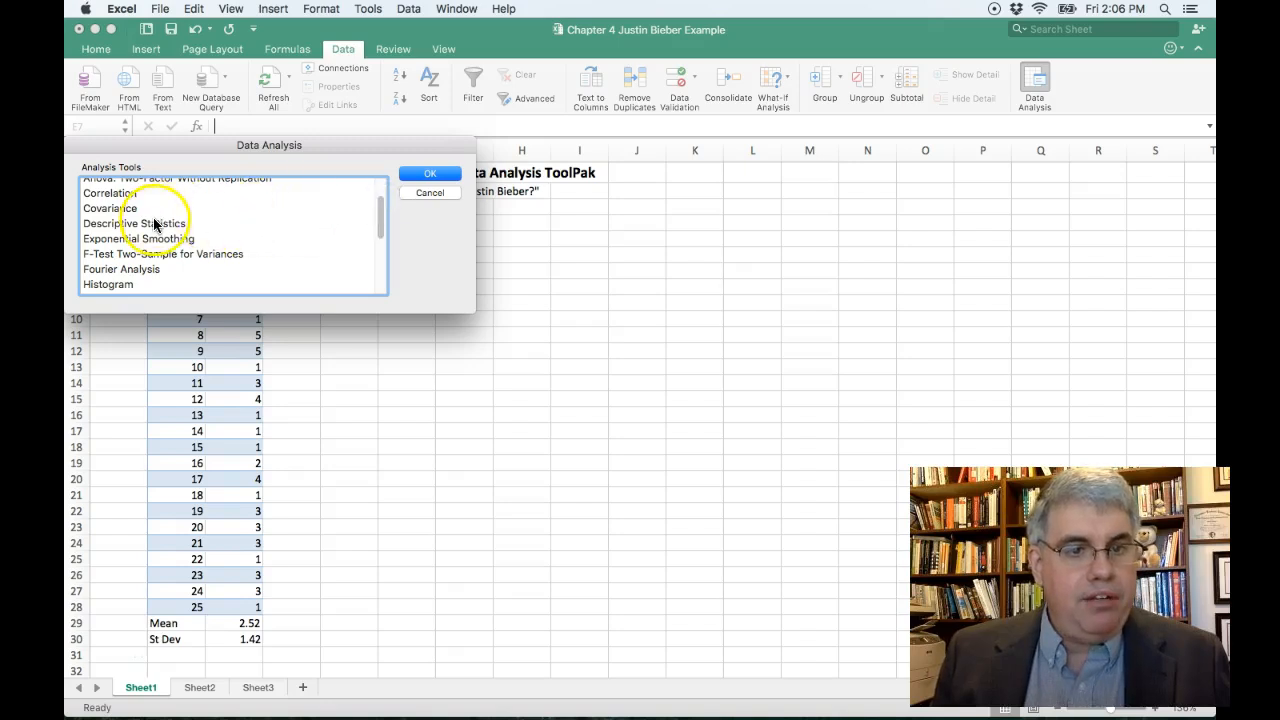
left_click(135, 223)
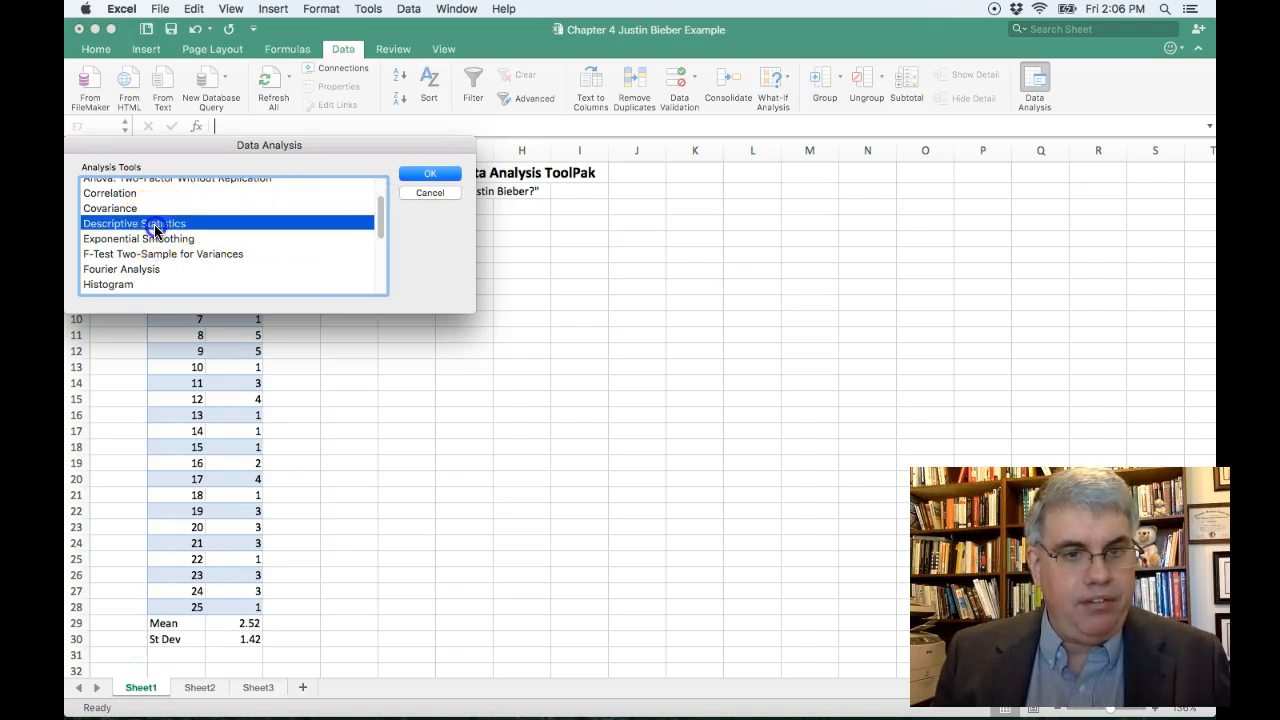
left_click(430, 173)
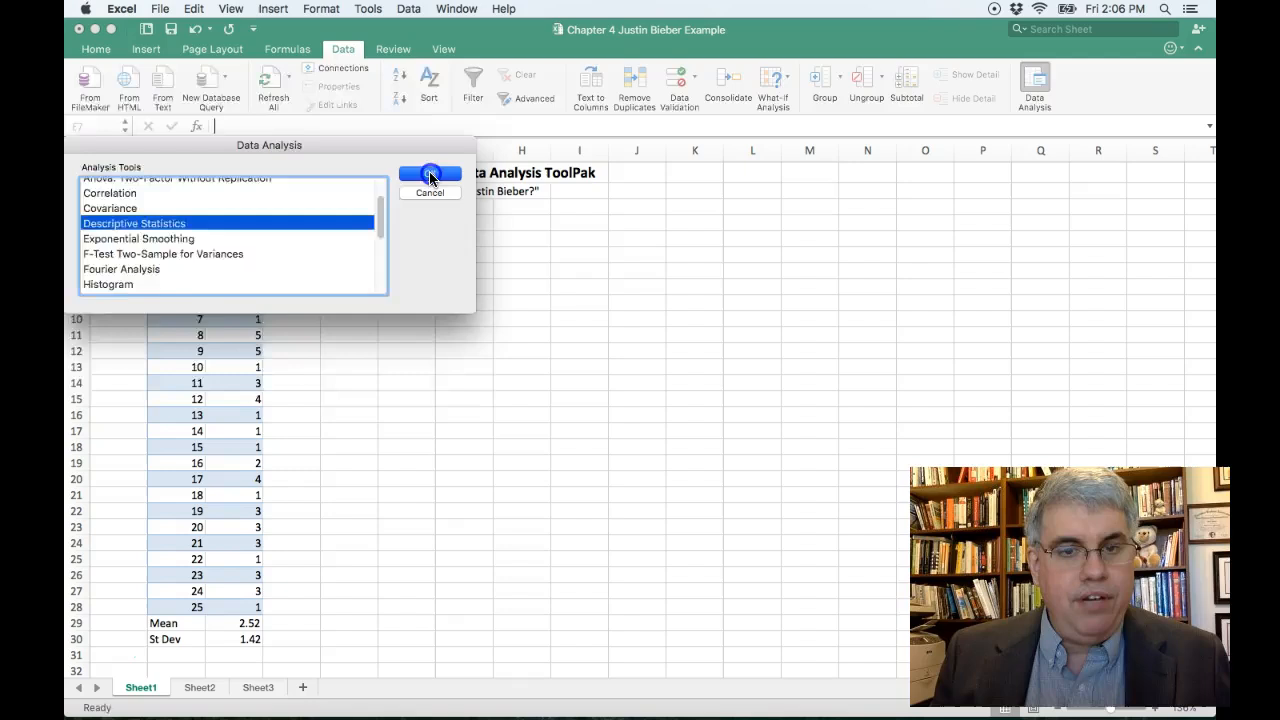
left_click(429, 173)
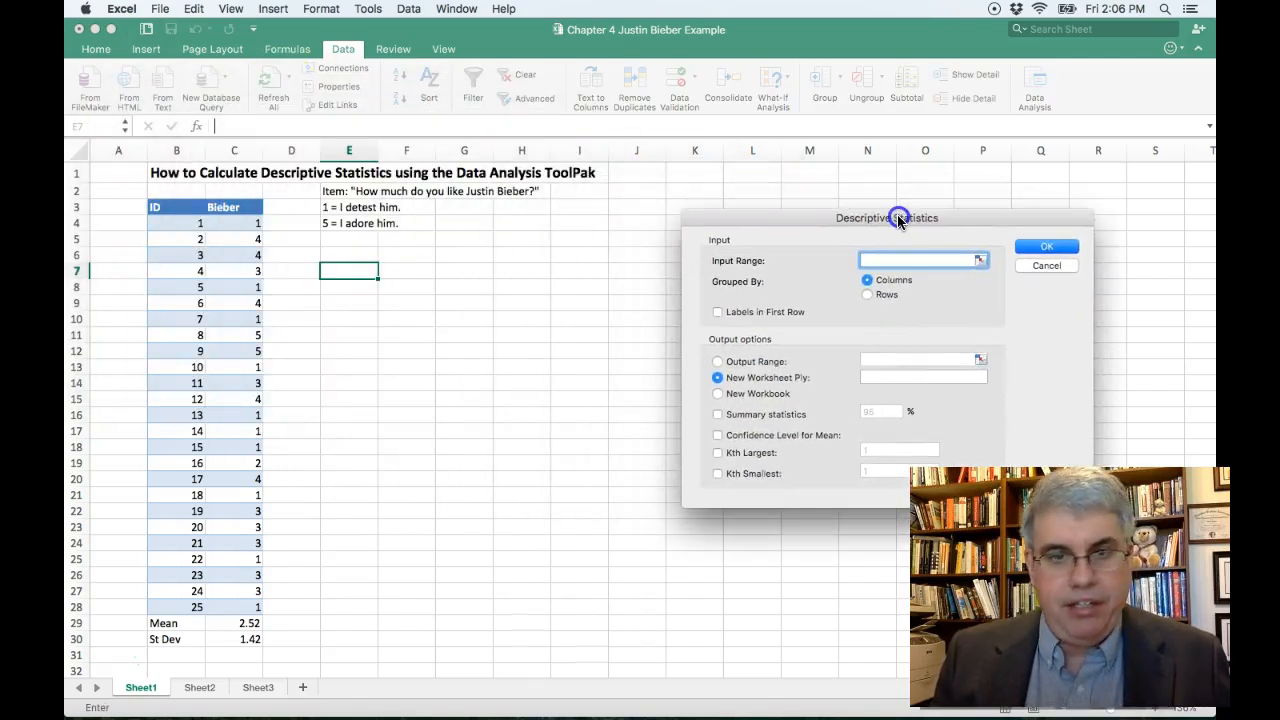
Step: Use C3:C28 with first-row labels as input, output to E7, with summary statistics
left_click(234, 223)
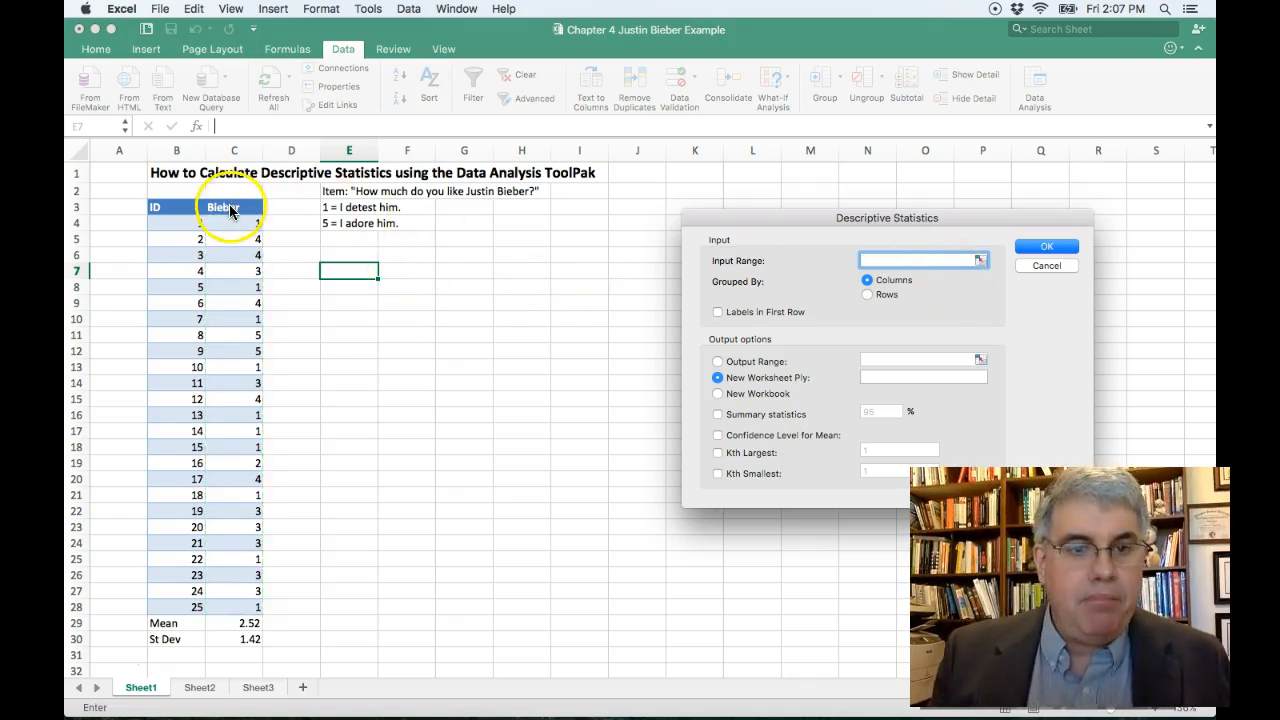
left_click_drag(234, 207, 234, 223)
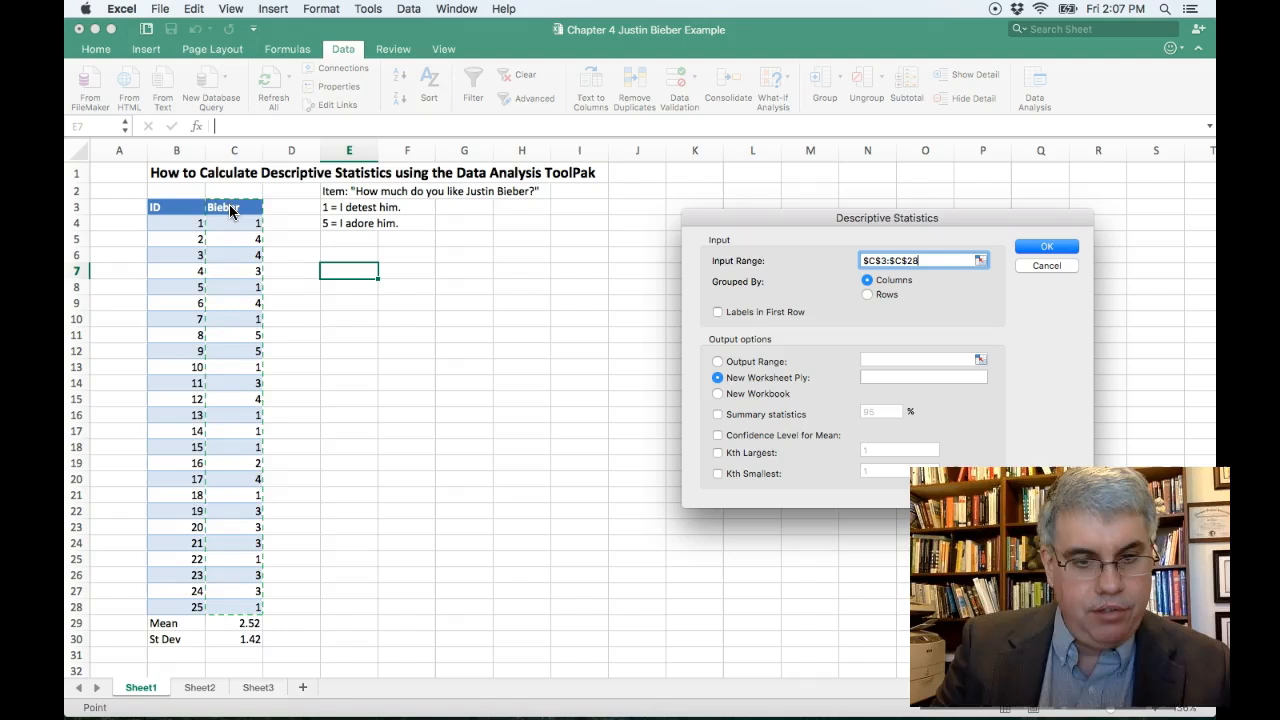
mouse_move(950, 245)
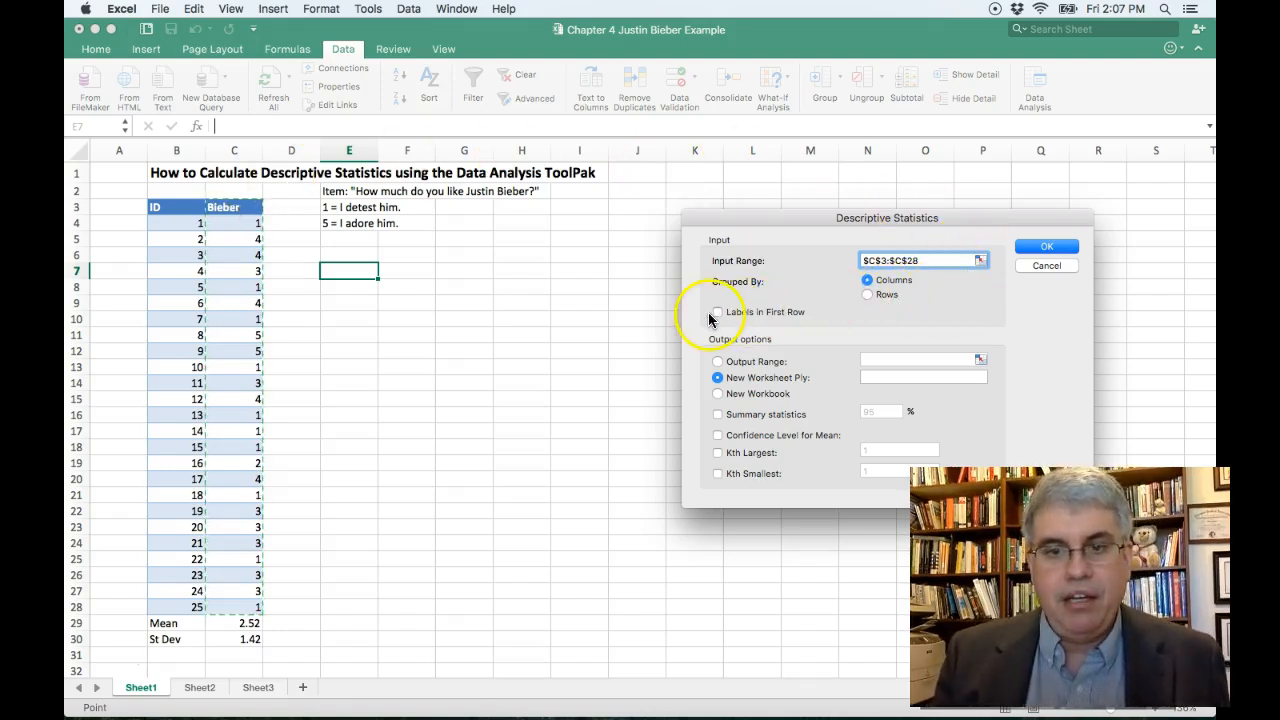
left_click(717, 312)
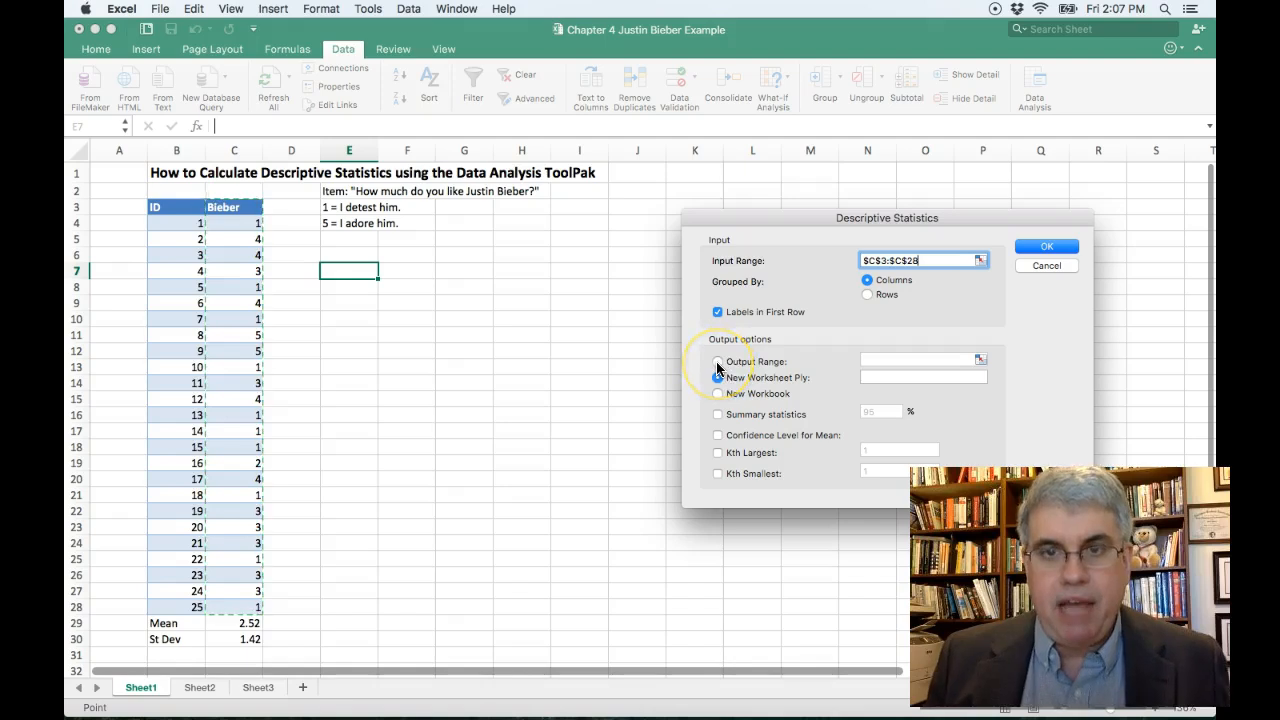
left_click(717, 362)
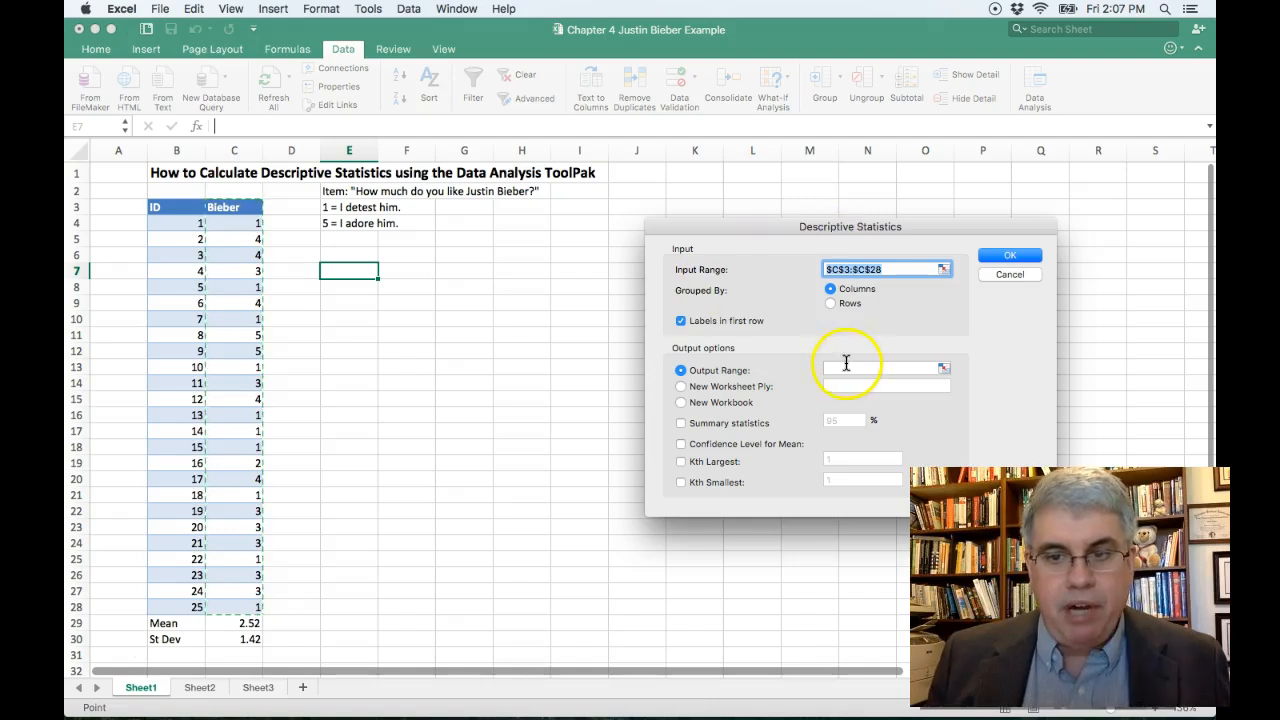
left_click(880, 368)
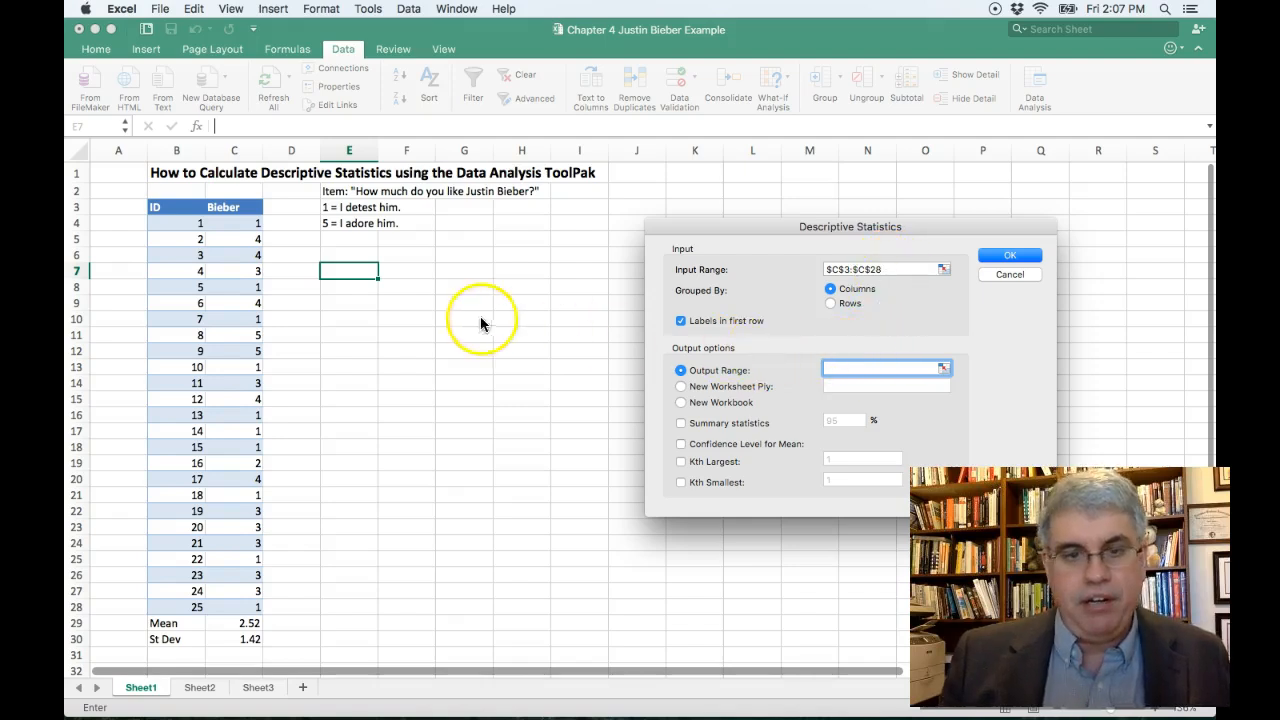
left_click(348, 270)
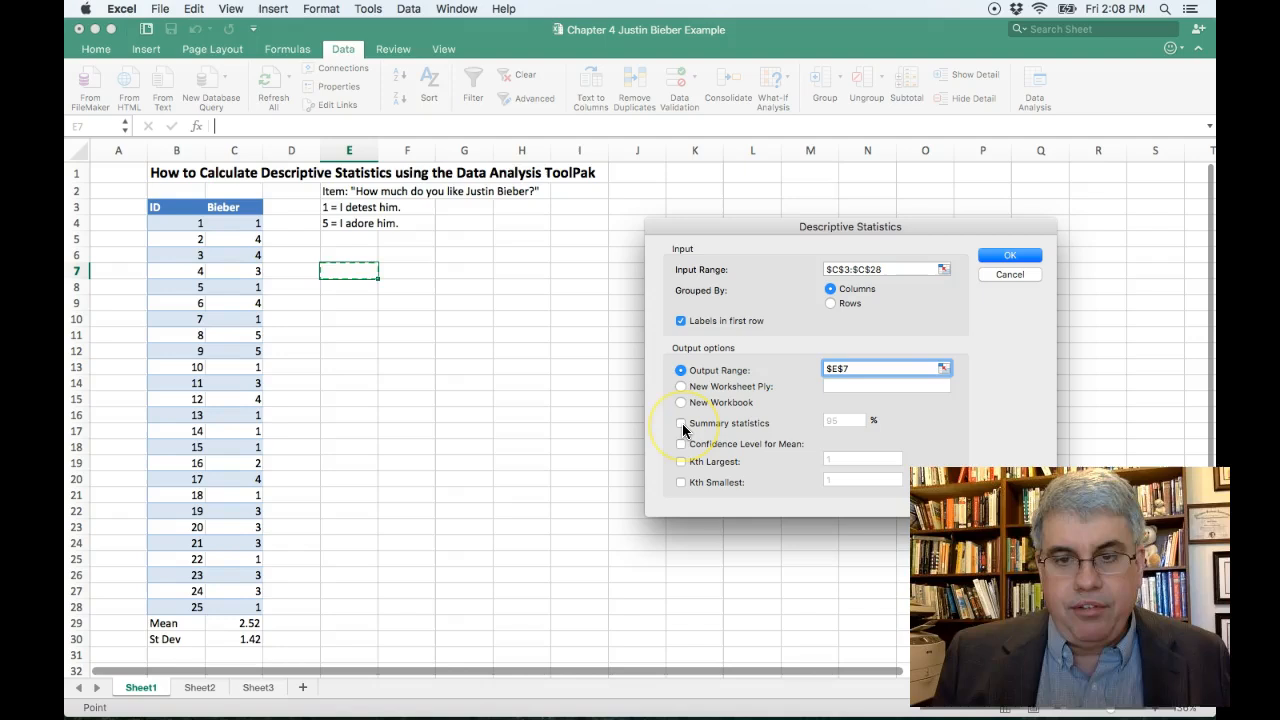
left_click(681, 423)
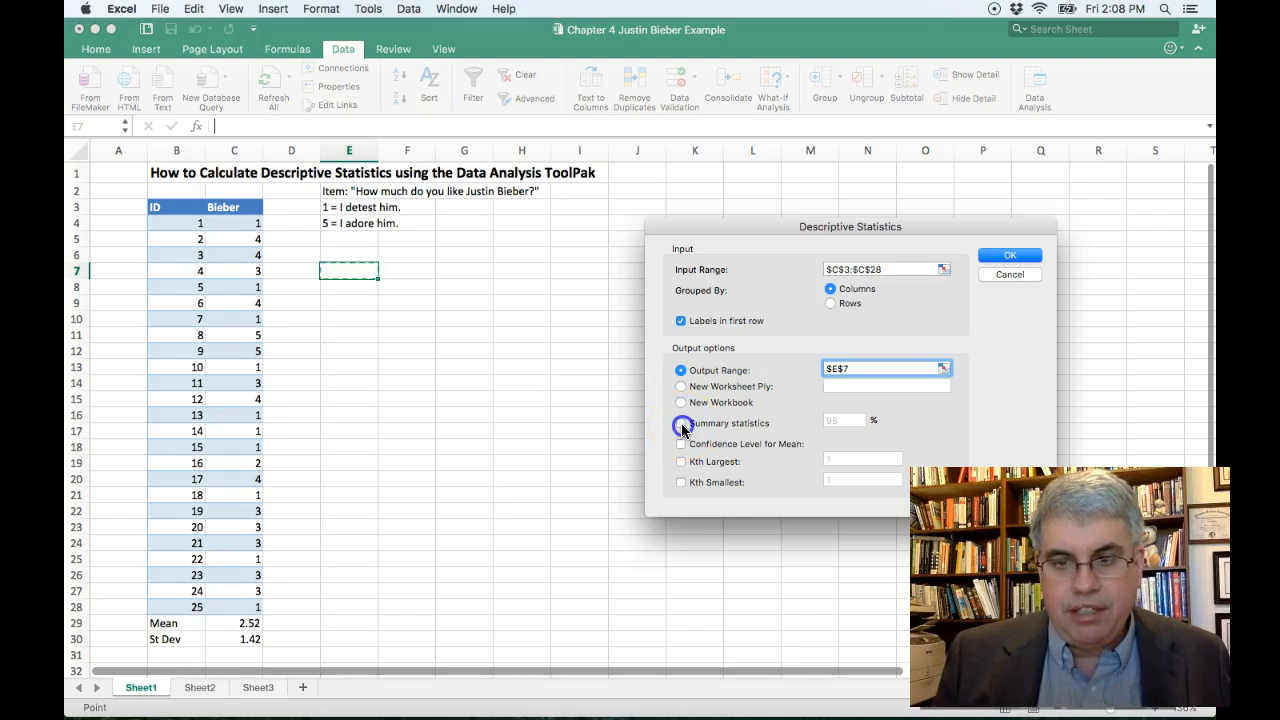
left_click(681, 423)
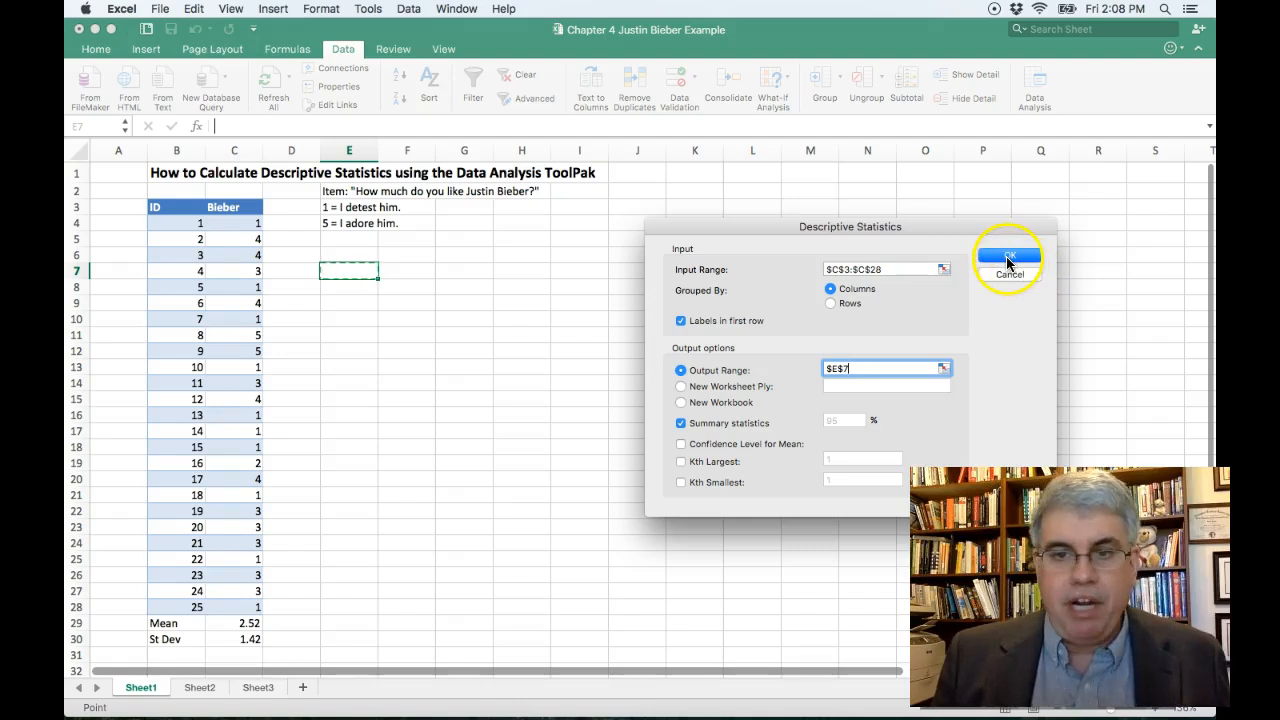
Step: Run Descriptive Statistics, filling E7:F21 with mean 2.52, standard deviation 1.417745, count 25
left_click(1008, 256)
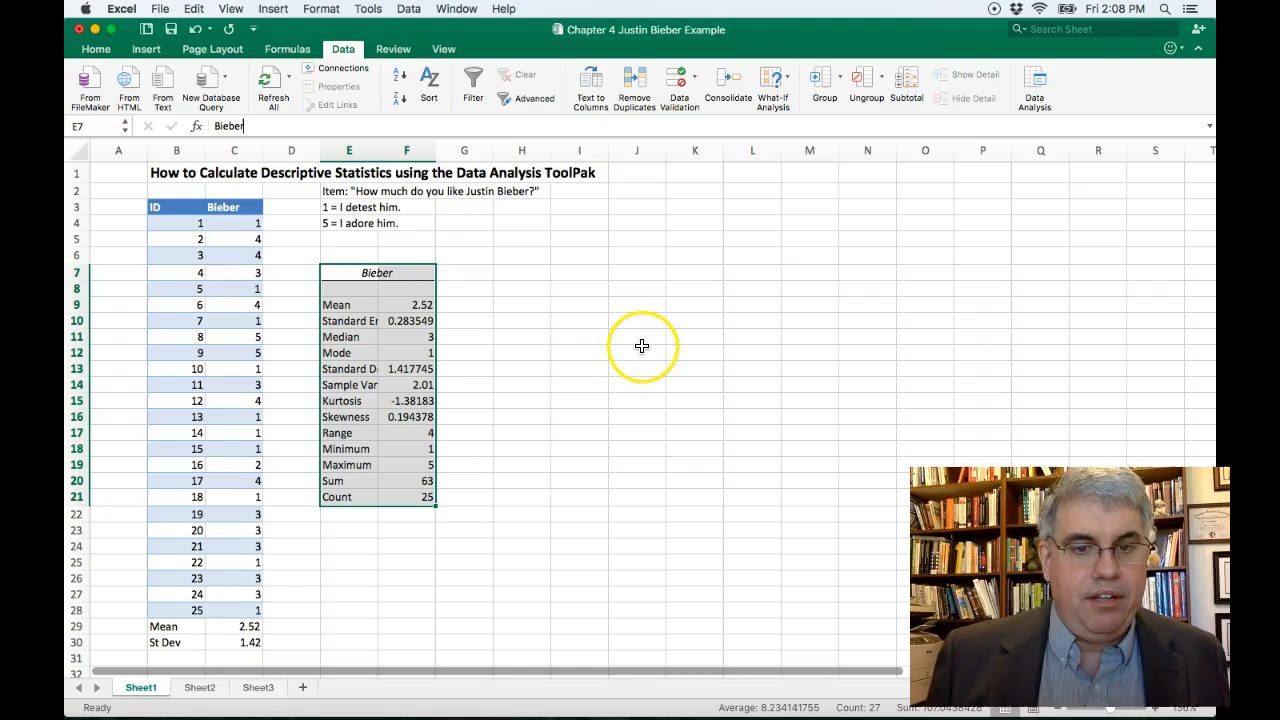
mouse_move(425, 224)
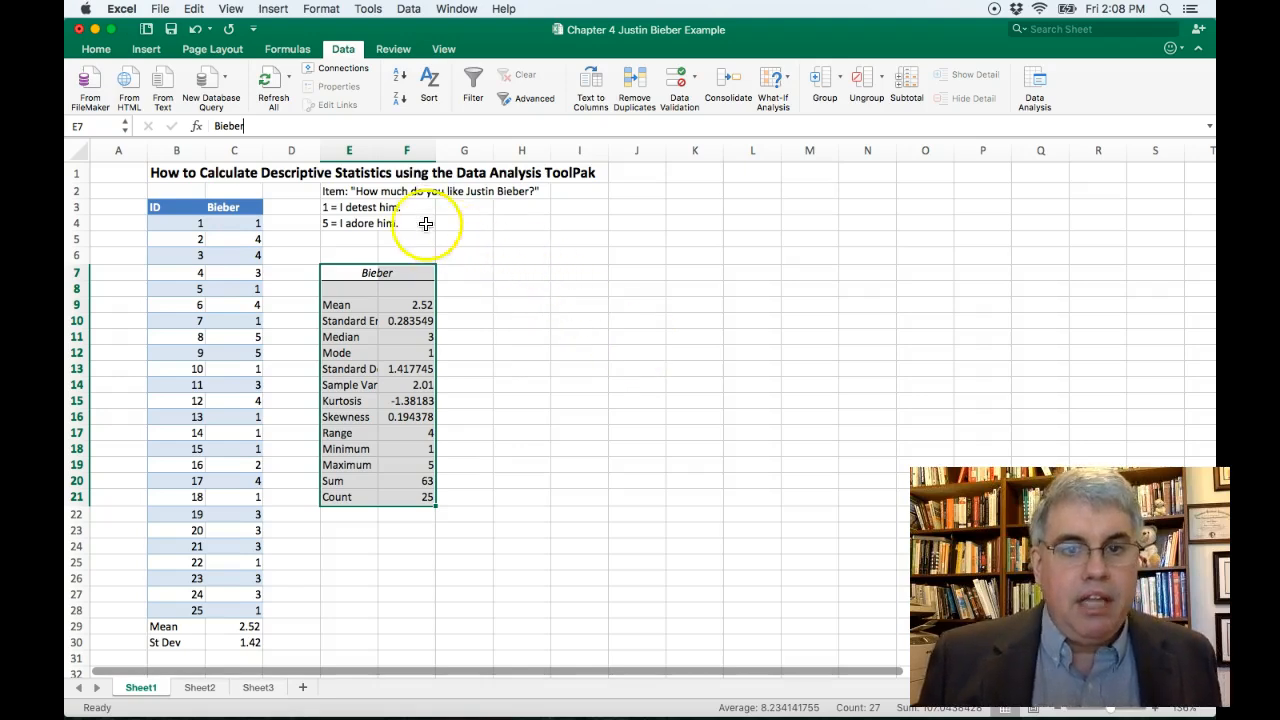
mouse_move(399, 430)
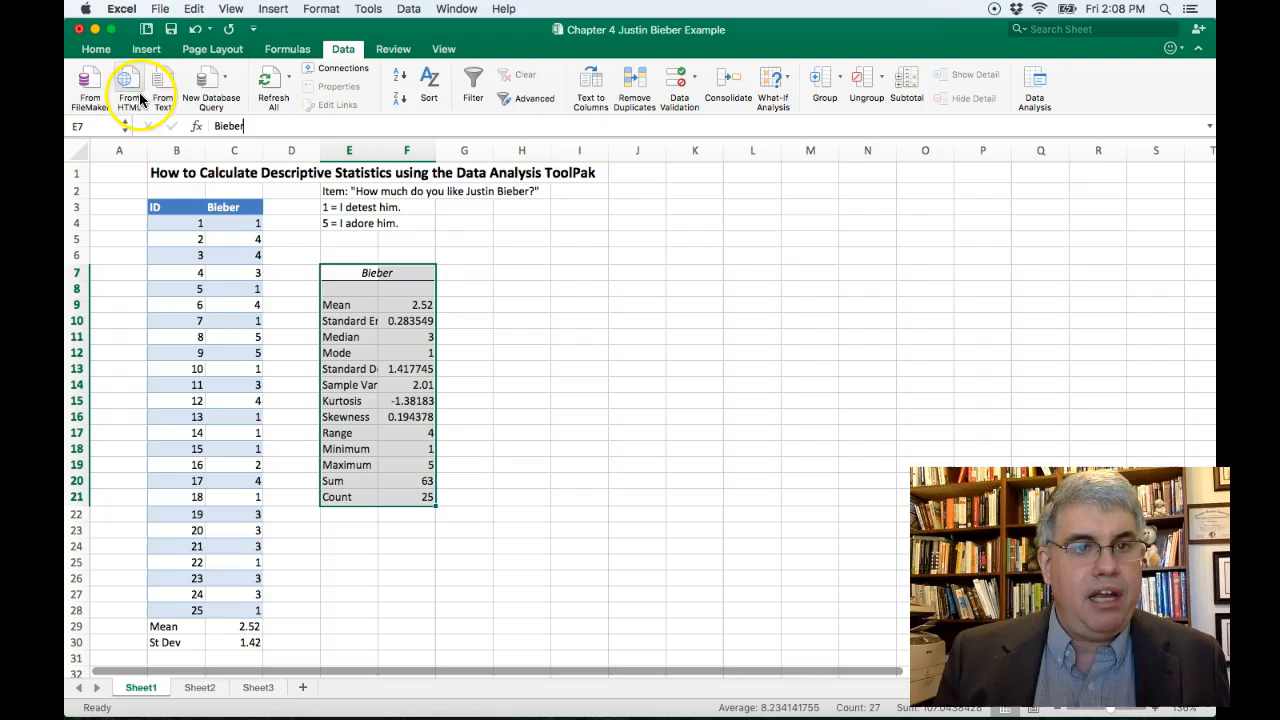
left_click(96, 48)
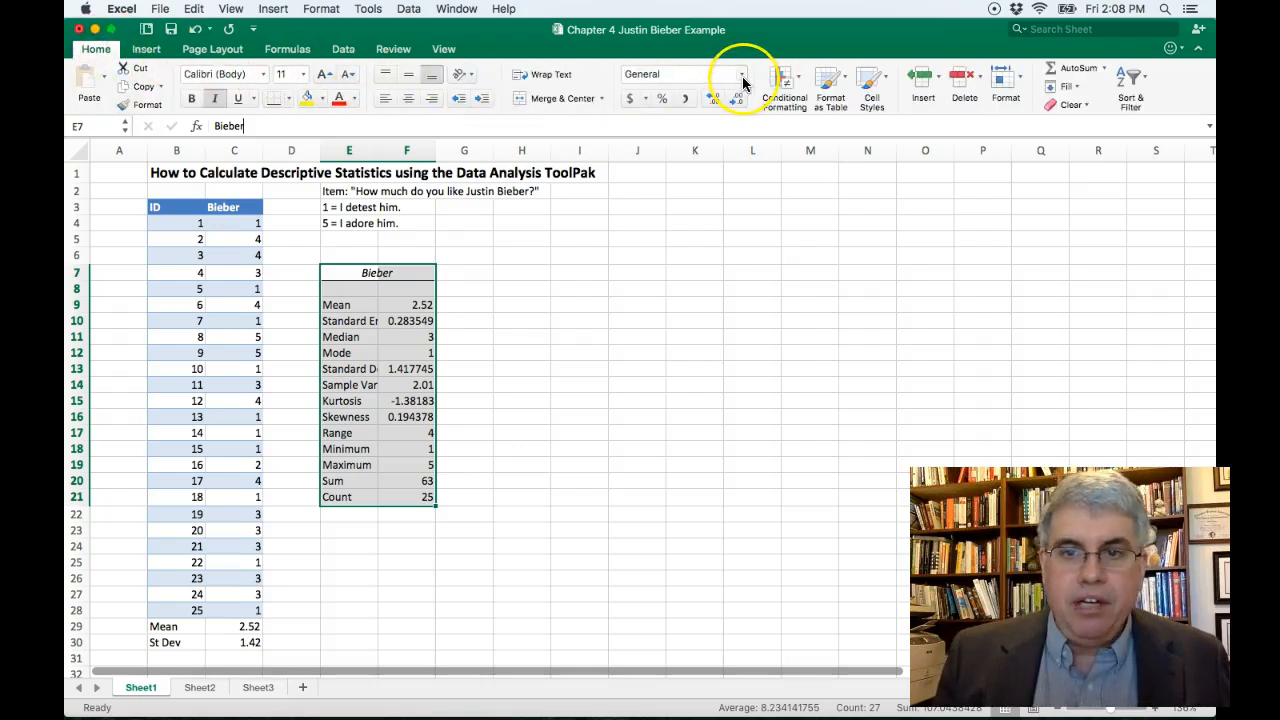
Step: Format the statistics values as Number with two decimals, e.g. 1.42 and 25.00
left_click(740, 74)
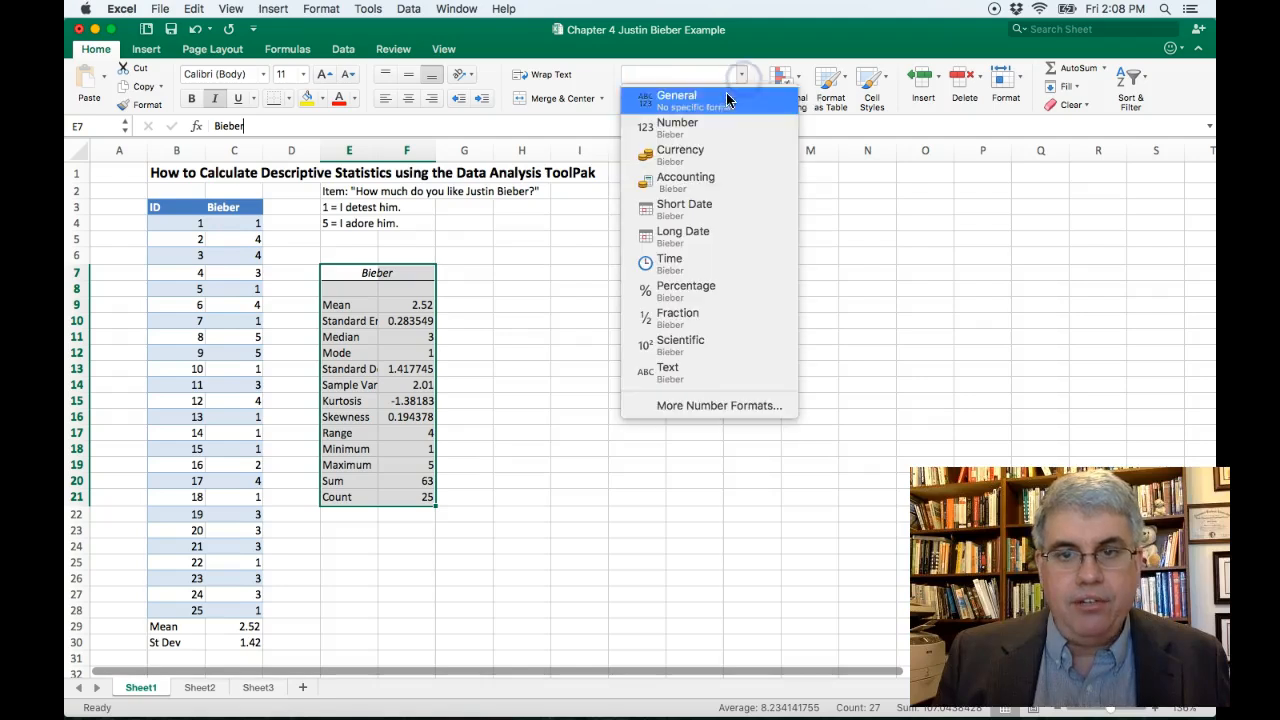
left_click(677, 122)
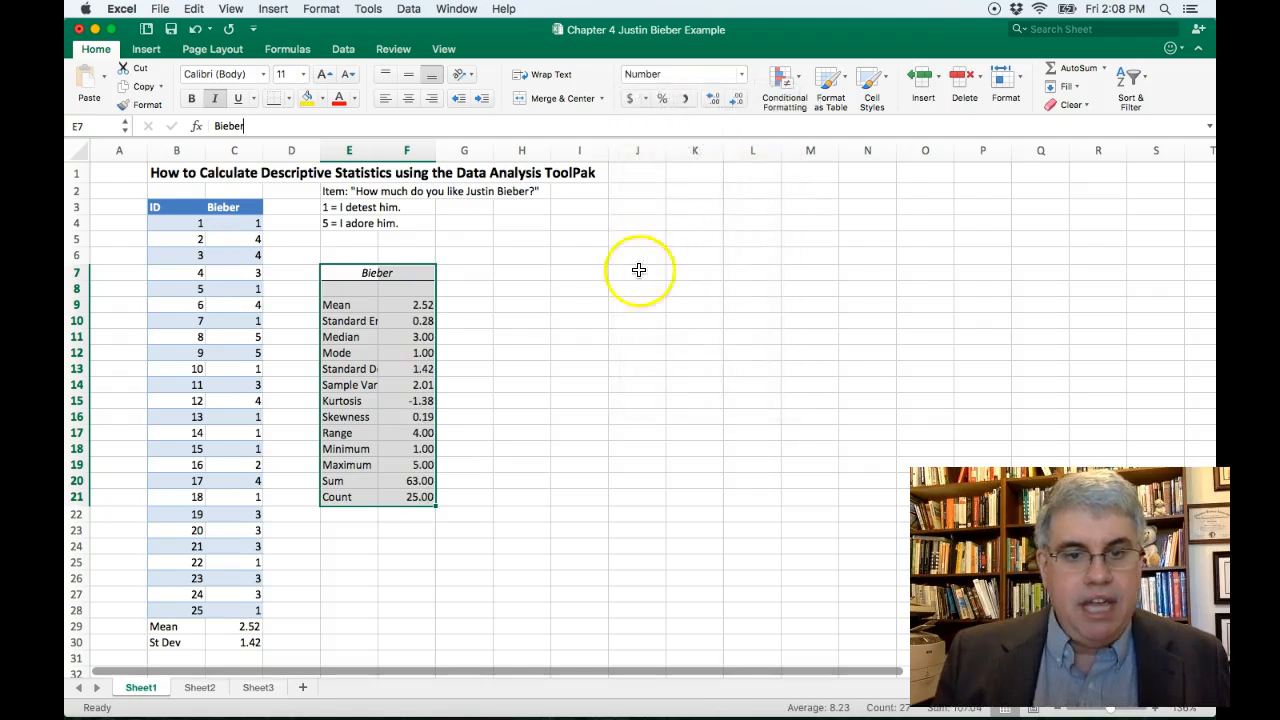
mouse_move(497, 436)
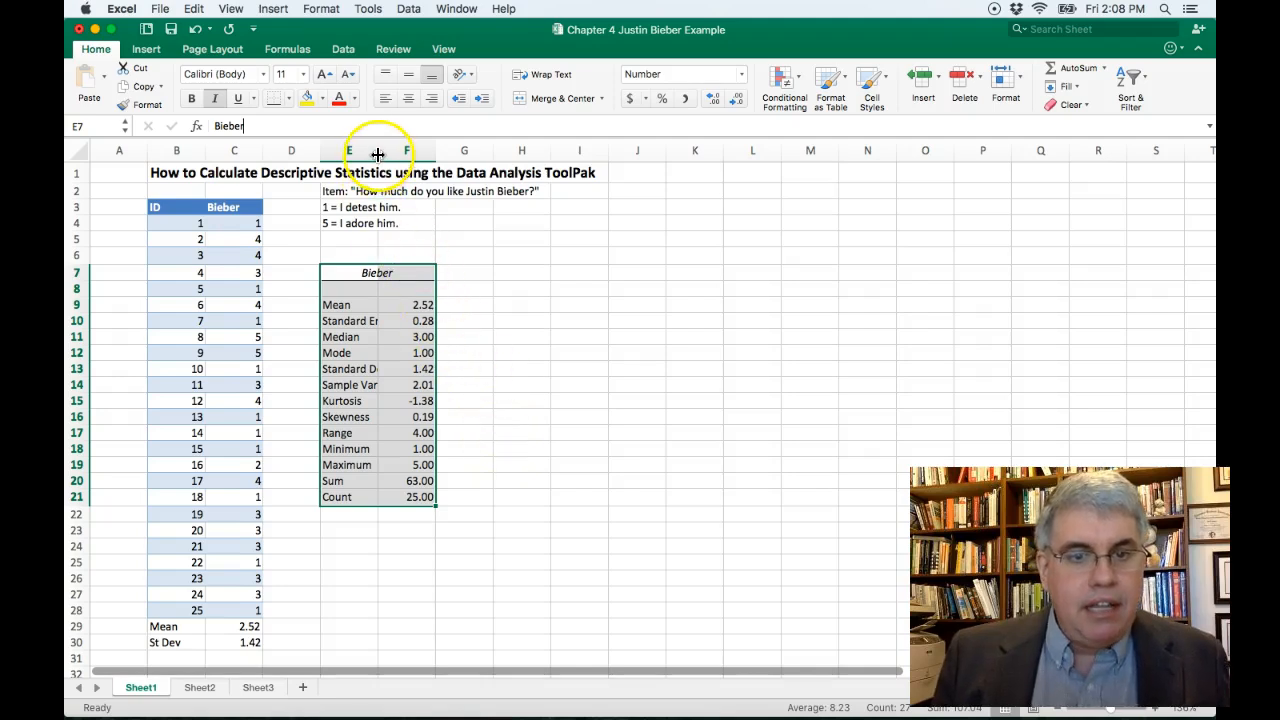
Step: Widen column E so labels like Standard Deviation and Sample Variance fit
left_click_drag(404, 151, 420, 151)
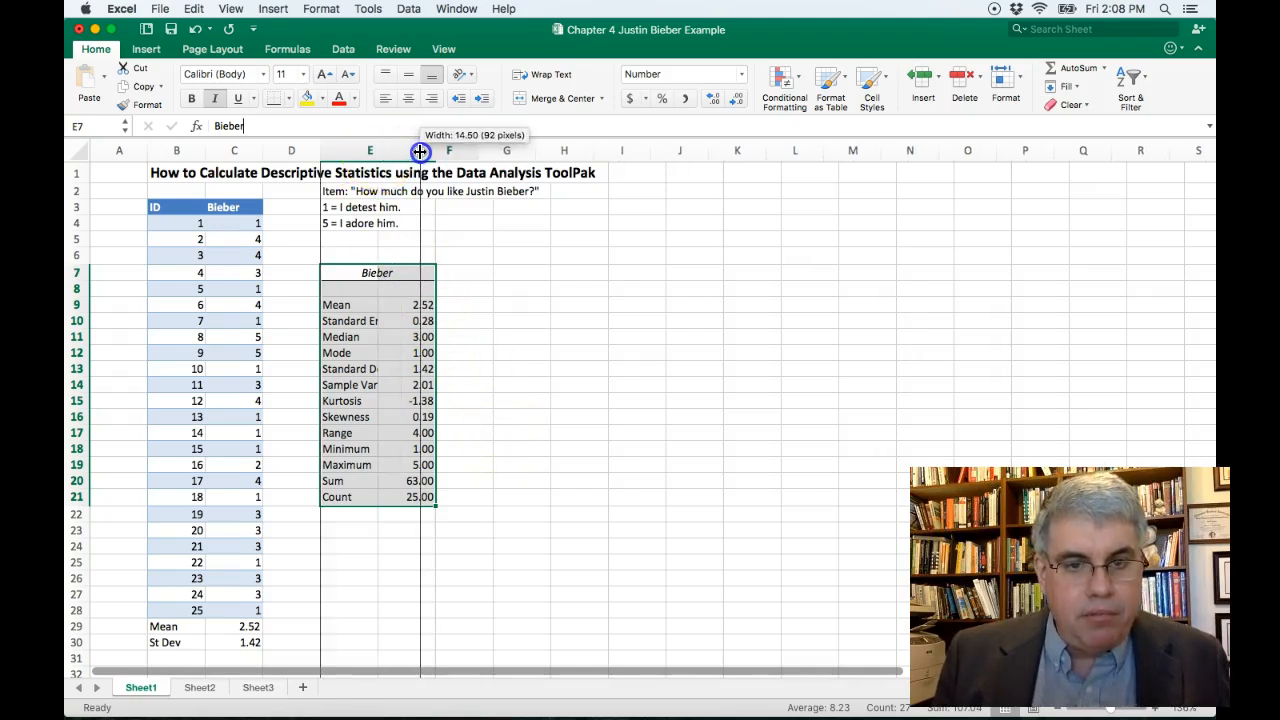
left_click_drag(420, 150, 449, 150)
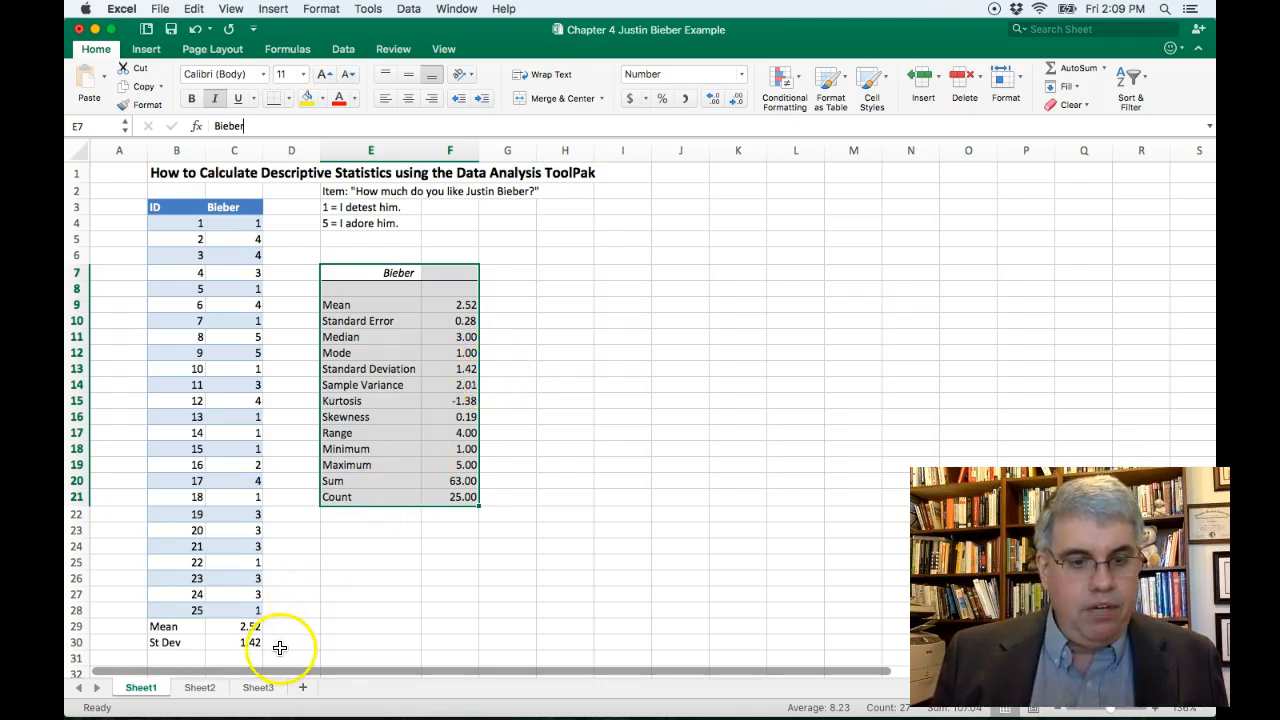
mouse_move(534, 430)
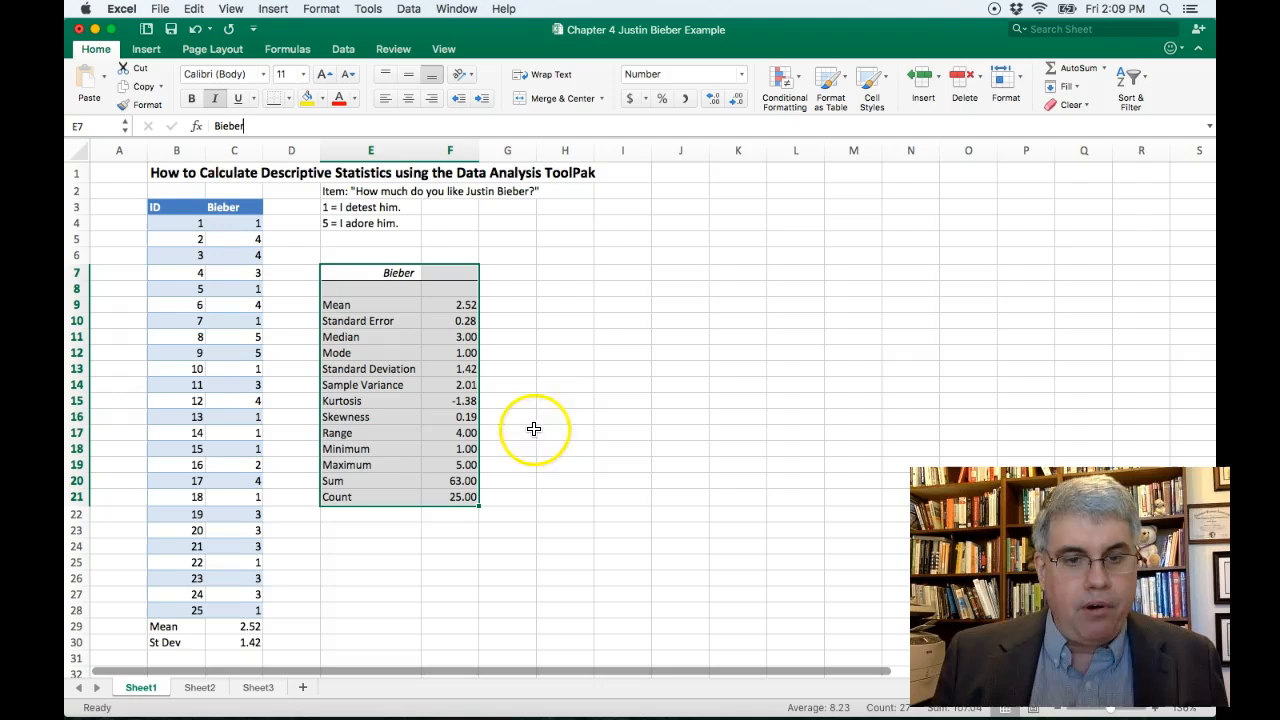